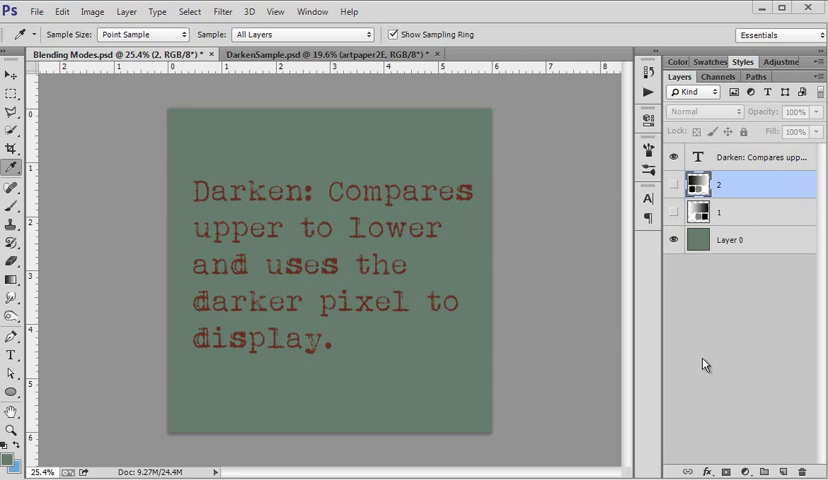
{"action": "mouse_move", "coordinate": [296, 316]}
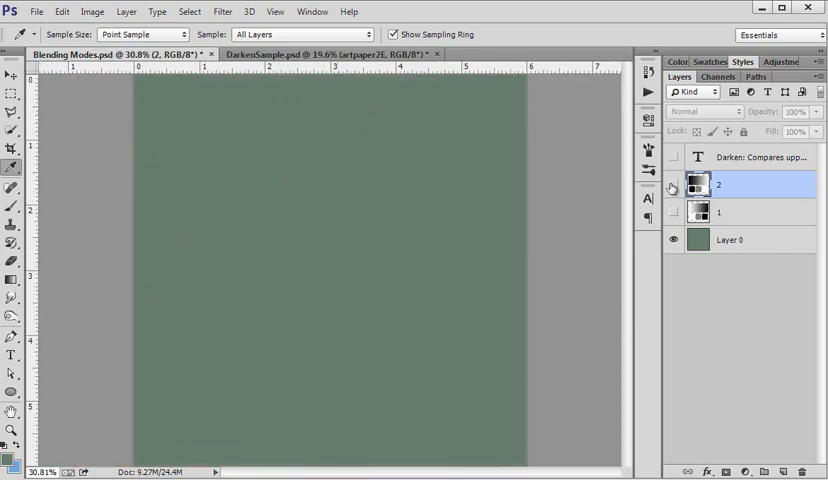
Show the gradient-and-squares layer and bring up the white background colour in the Color Picker.
{"action": "left_click", "coordinate": [672, 184]}
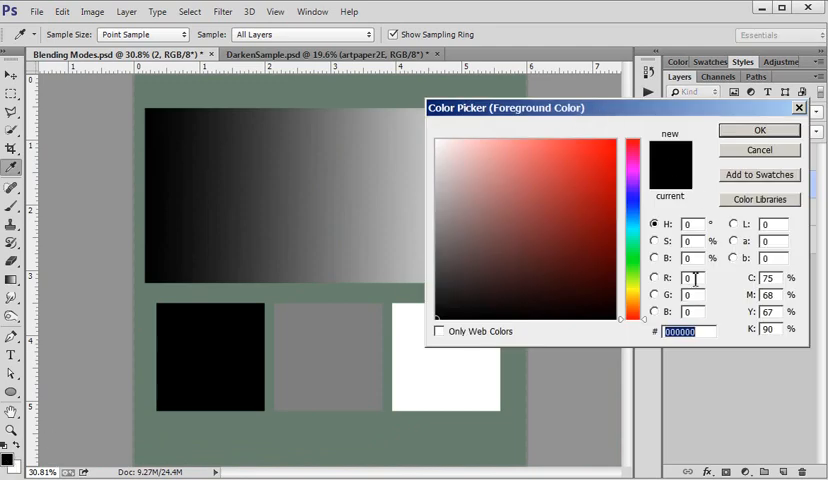
{"action": "mouse_move", "coordinate": [798, 172]}
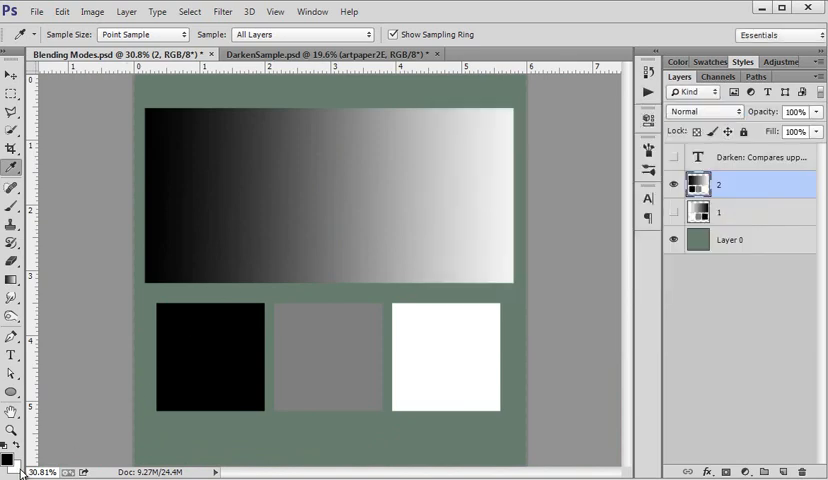
{"action": "left_click", "coordinate": [18, 464]}
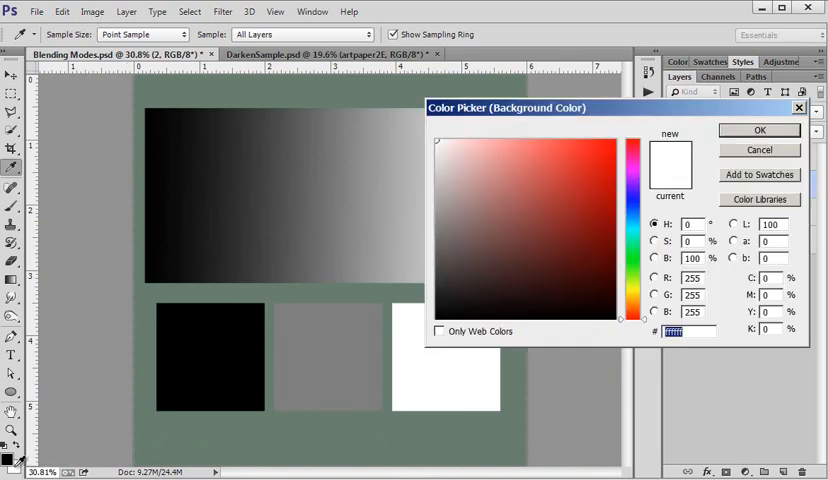
{"action": "left_click", "coordinate": [568, 308]}
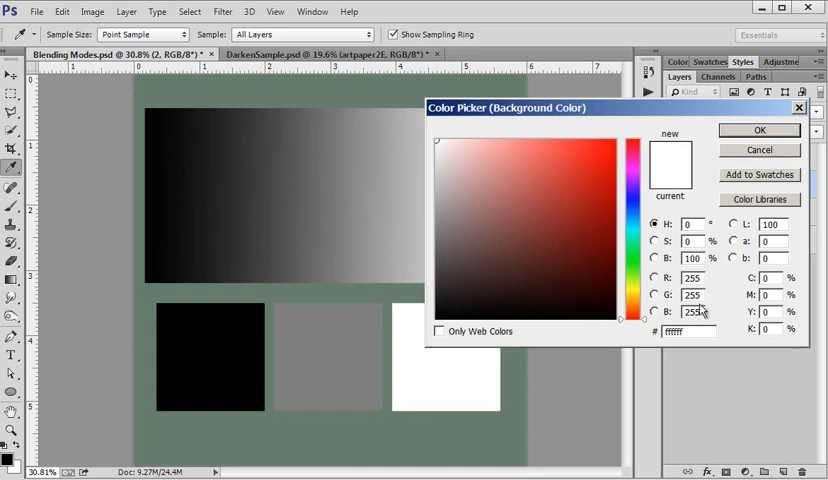
{"action": "mouse_move", "coordinate": [804, 180]}
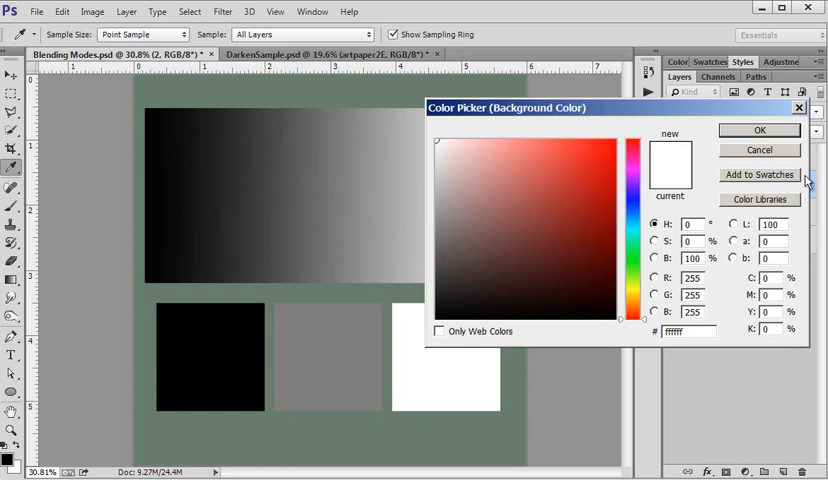
Dismiss both colour dialogs unchanged after checking the mid-grey 128 foreground value.
{"action": "left_click", "coordinate": [758, 130]}
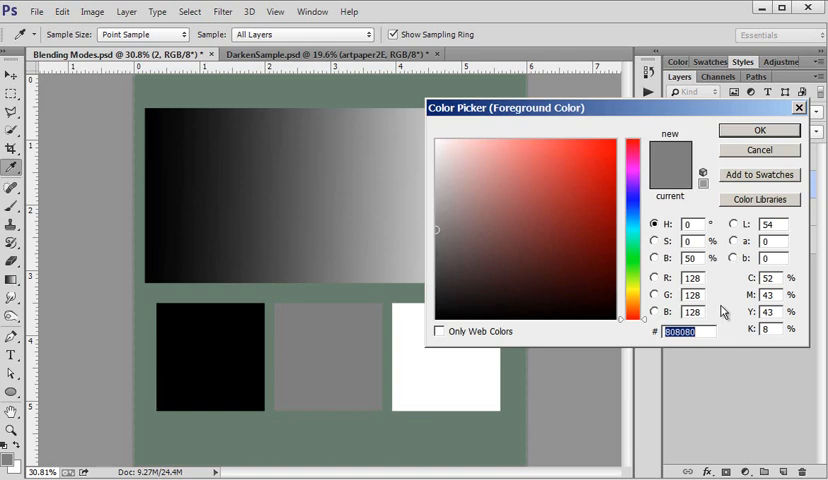
{"action": "mouse_move", "coordinate": [756, 150]}
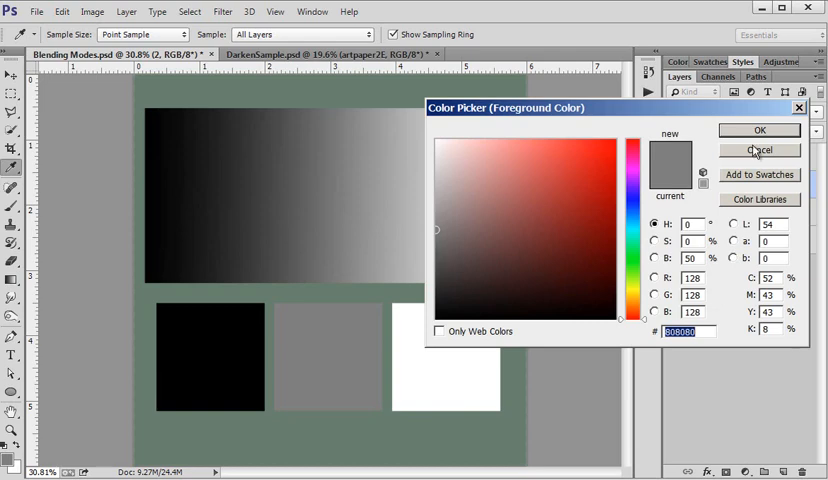
{"action": "left_click", "coordinate": [758, 150]}
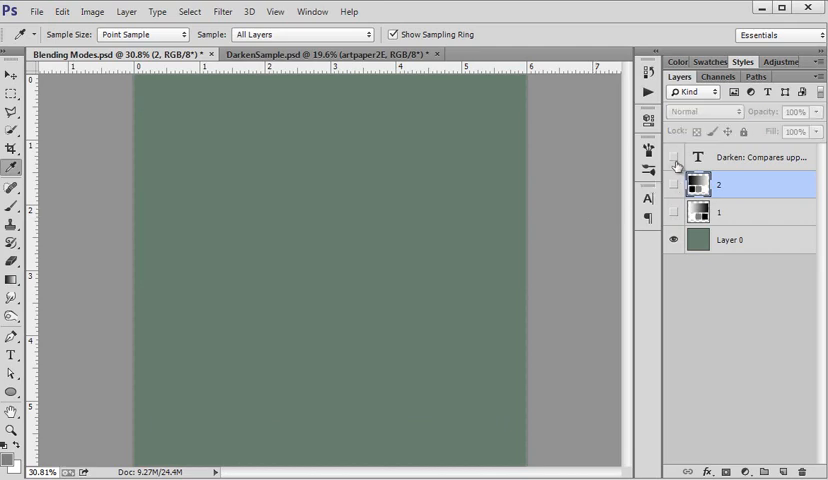
Toggle the quote text layer and reveal the gradient-and-squares layer over the green.
{"action": "left_click", "coordinate": [676, 156]}
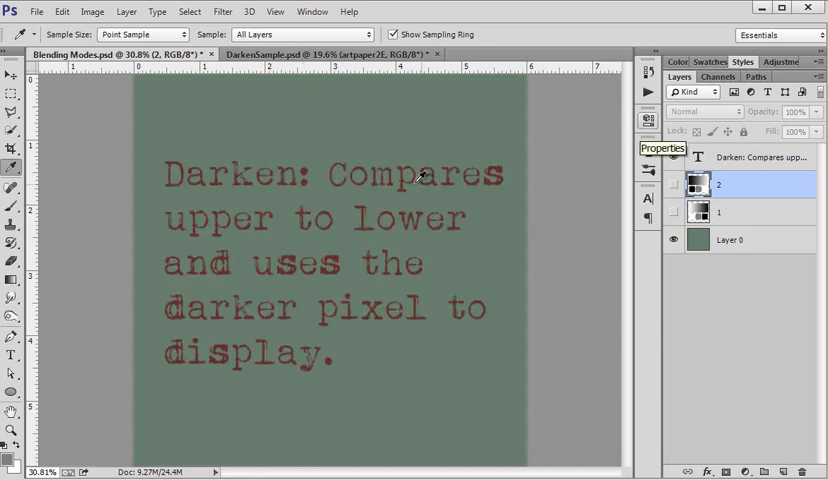
{"action": "mouse_move", "coordinate": [364, 260]}
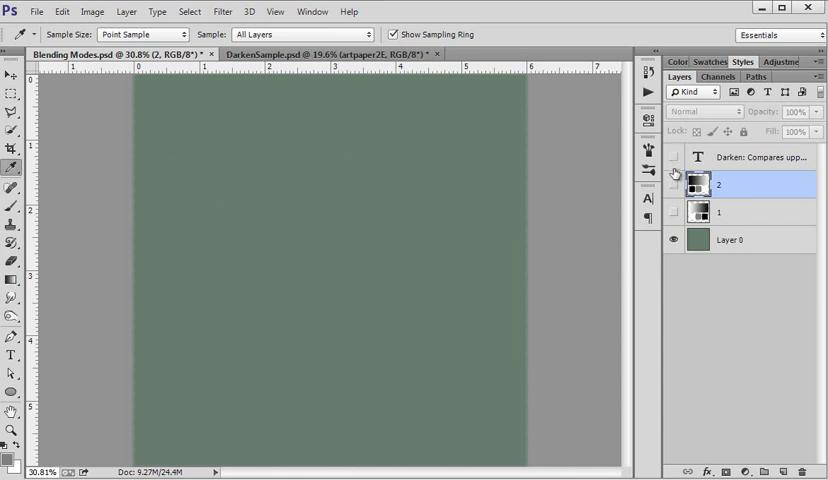
{"action": "left_click", "coordinate": [672, 184]}
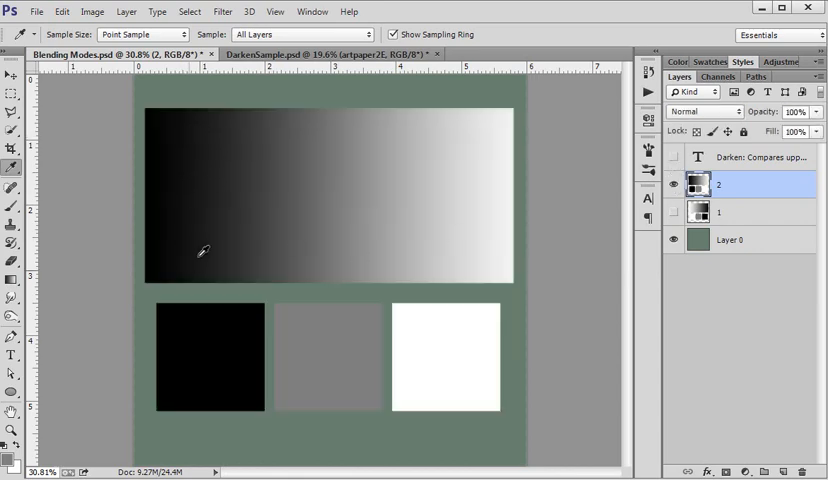
{"action": "mouse_move", "coordinate": [288, 416]}
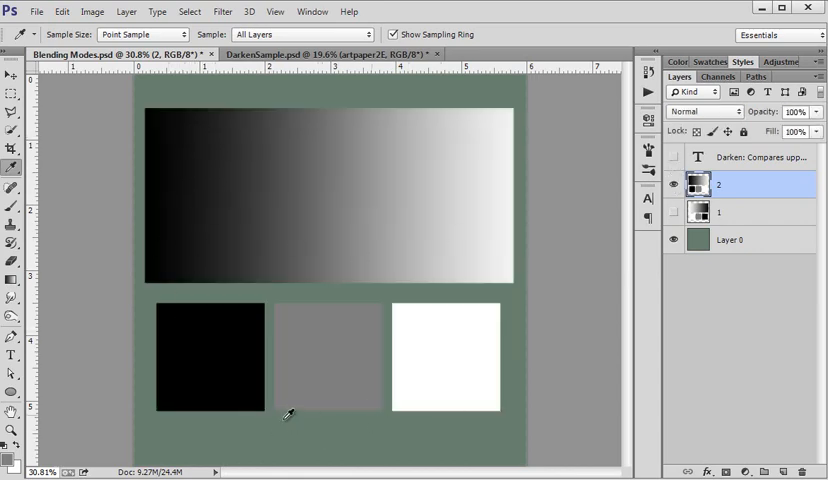
{"action": "mouse_move", "coordinate": [356, 428]}
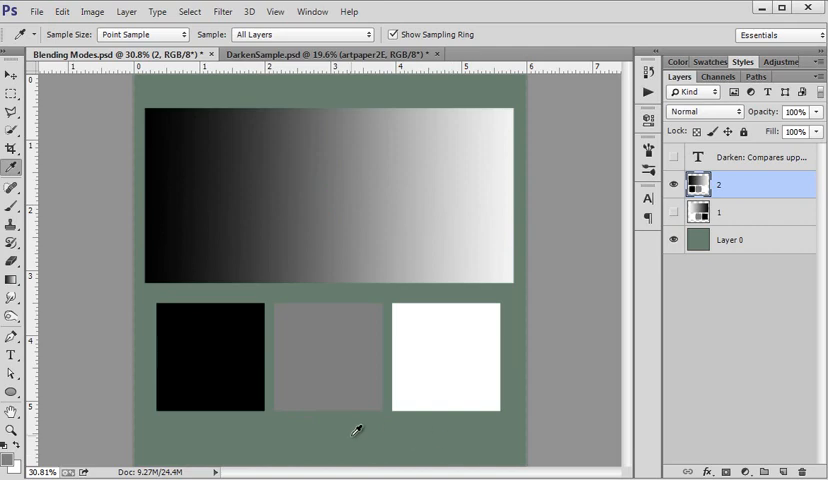
{"action": "mouse_move", "coordinate": [476, 390]}
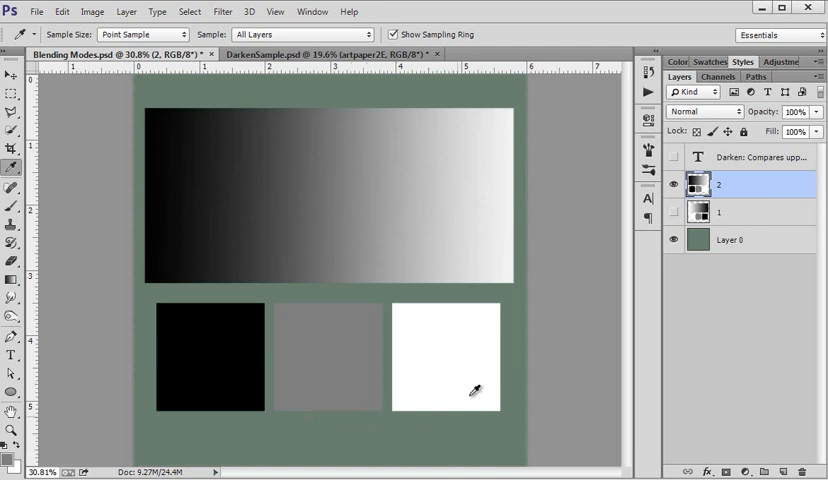
{"action": "mouse_move", "coordinate": [464, 340]}
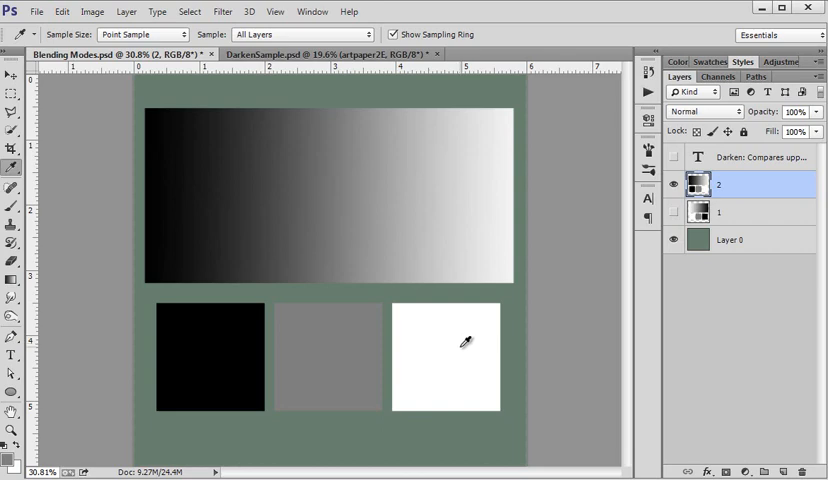
{"action": "mouse_move", "coordinate": [466, 436]}
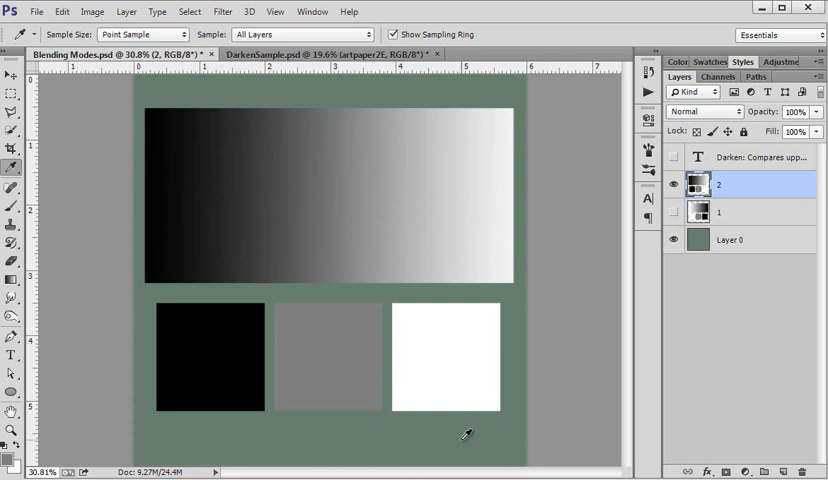
{"action": "mouse_move", "coordinate": [416, 232]}
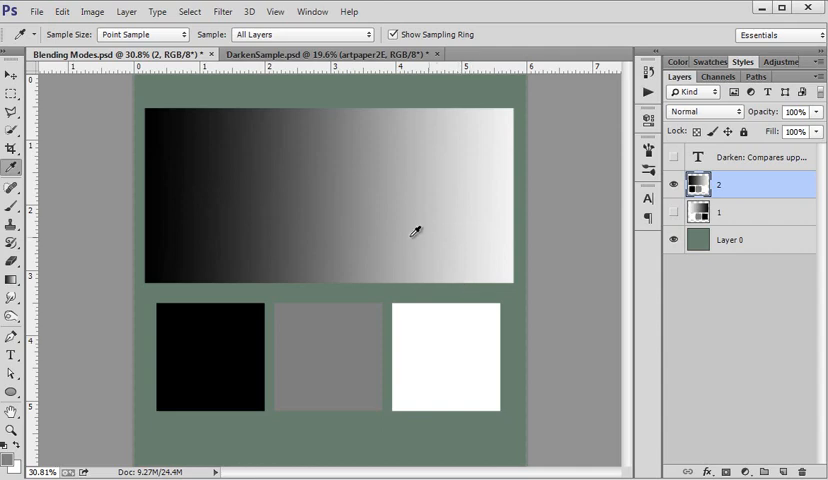
{"action": "mouse_move", "coordinate": [420, 228]}
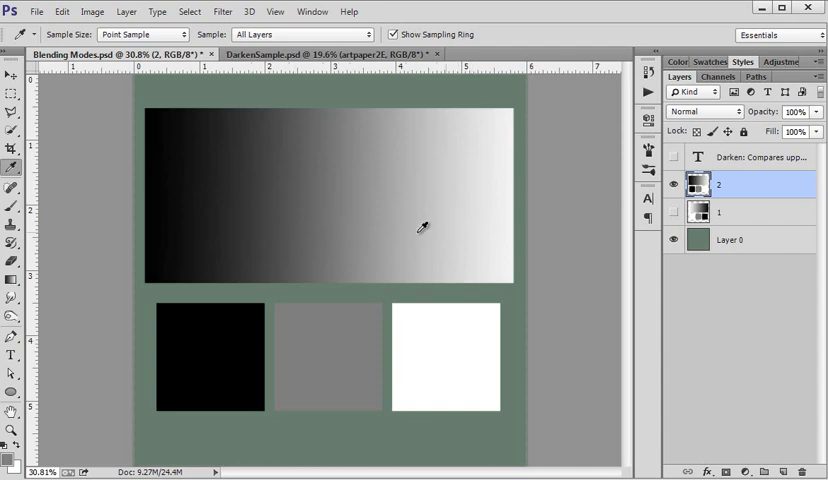
{"action": "mouse_move", "coordinate": [736, 118]}
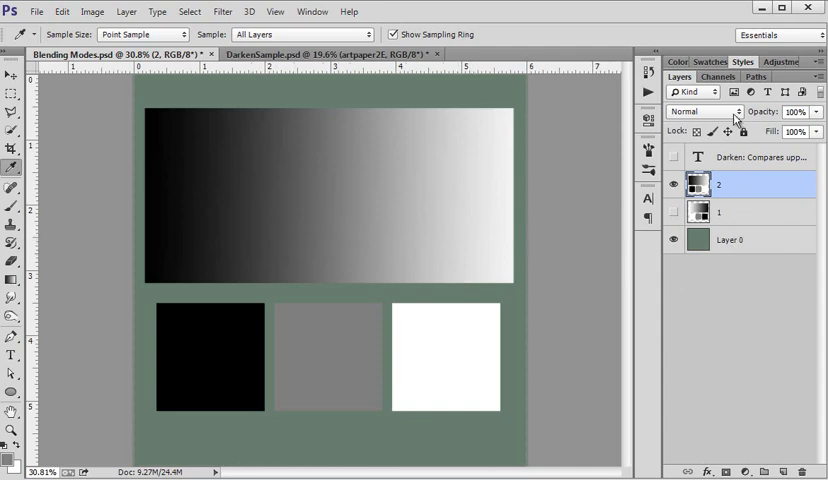
{"action": "left_click", "coordinate": [690, 112]}
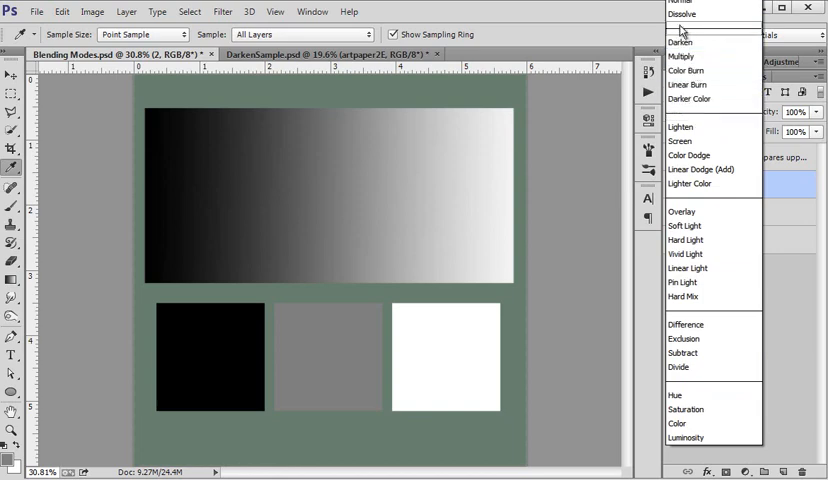
{"action": "left_click", "coordinate": [680, 40]}
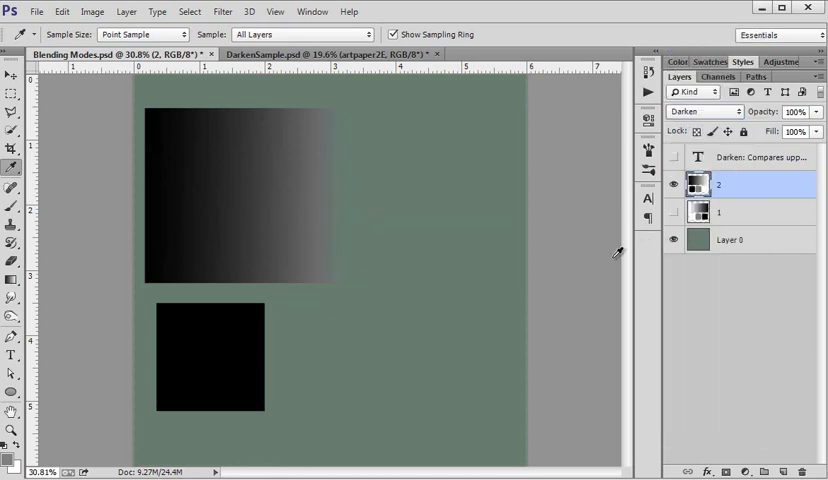
{"action": "mouse_move", "coordinate": [572, 274]}
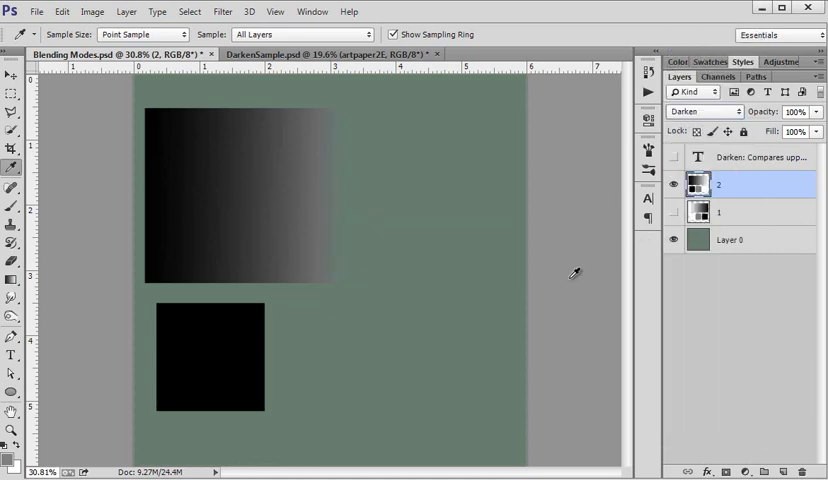
{"action": "mouse_move", "coordinate": [388, 272]}
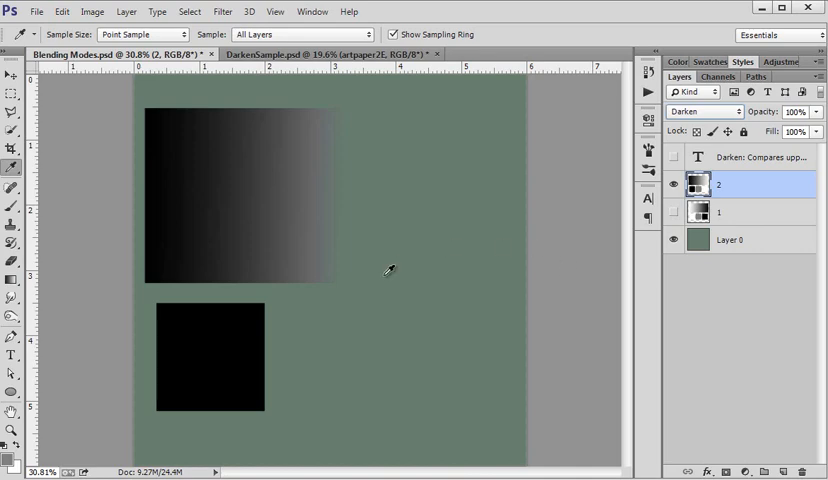
{"action": "mouse_move", "coordinate": [346, 384]}
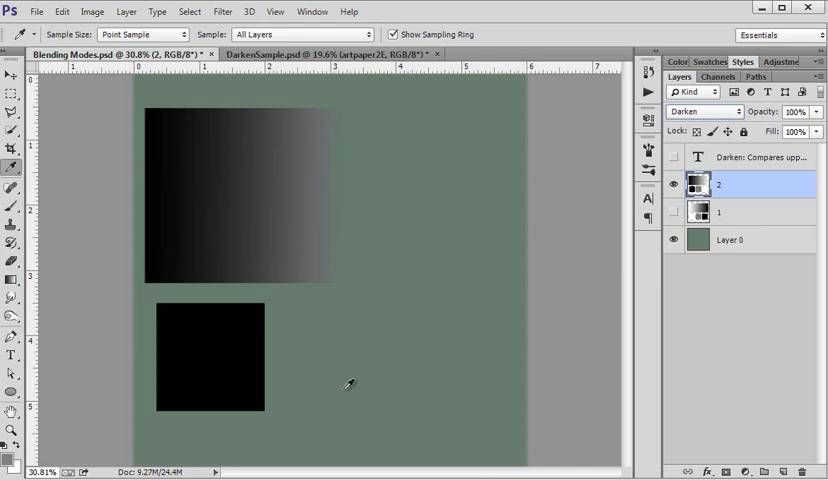
{"action": "mouse_move", "coordinate": [336, 290]}
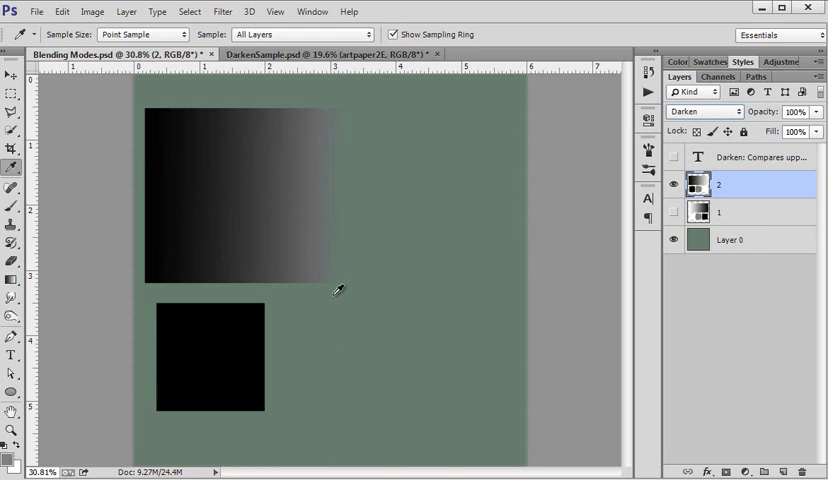
{"action": "mouse_move", "coordinate": [344, 246]}
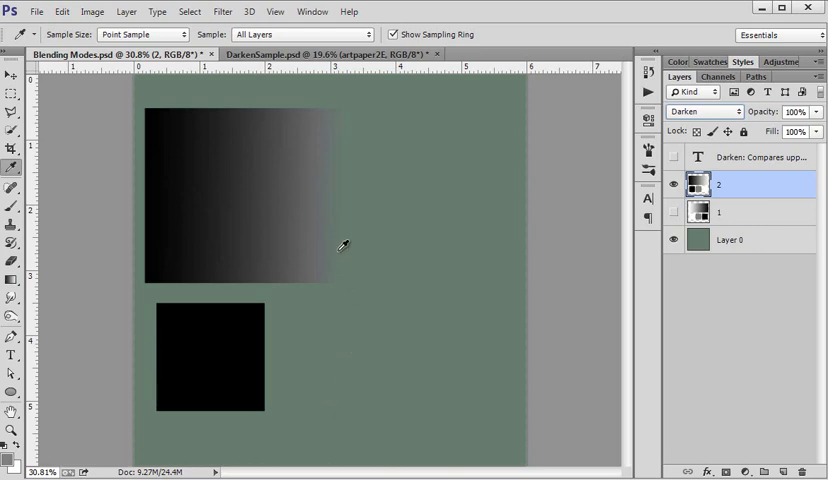
{"action": "mouse_move", "coordinate": [404, 264]}
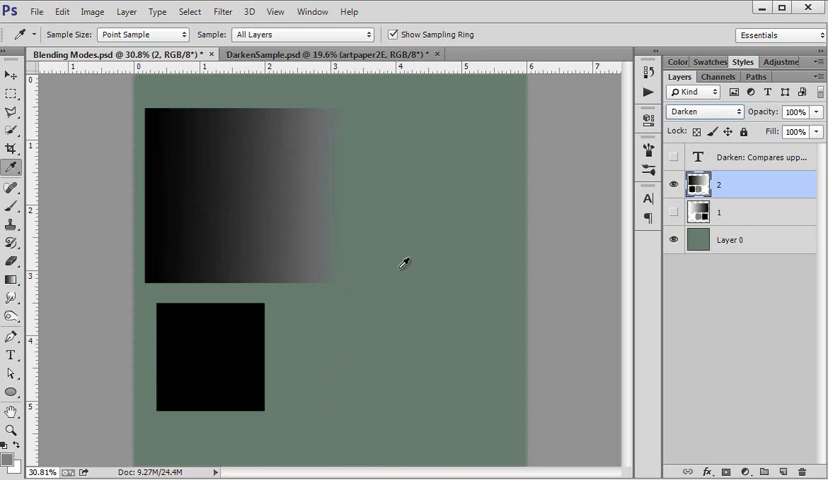
{"action": "mouse_move", "coordinate": [516, 344]}
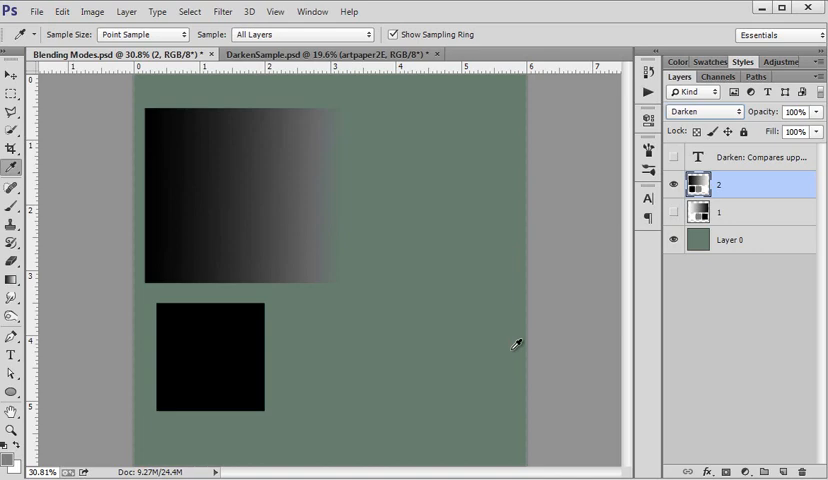
{"action": "mouse_move", "coordinate": [332, 204]}
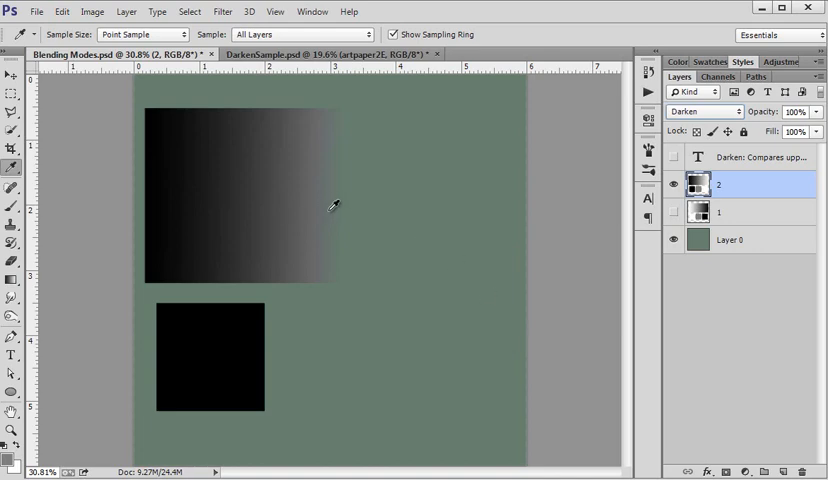
{"action": "mouse_move", "coordinate": [360, 388]}
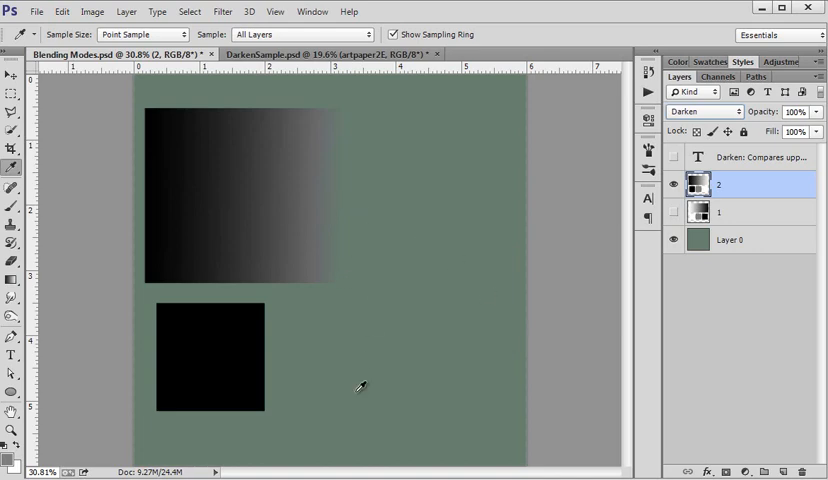
{"action": "mouse_move", "coordinate": [338, 344]}
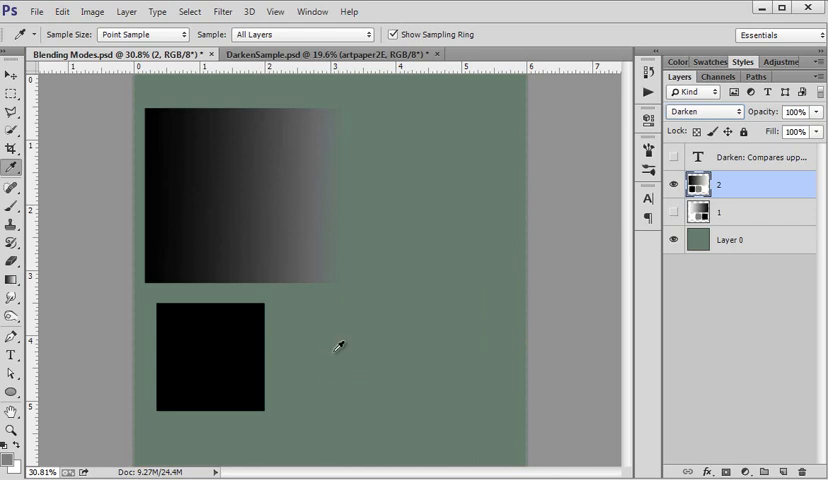
{"action": "mouse_move", "coordinate": [446, 432]}
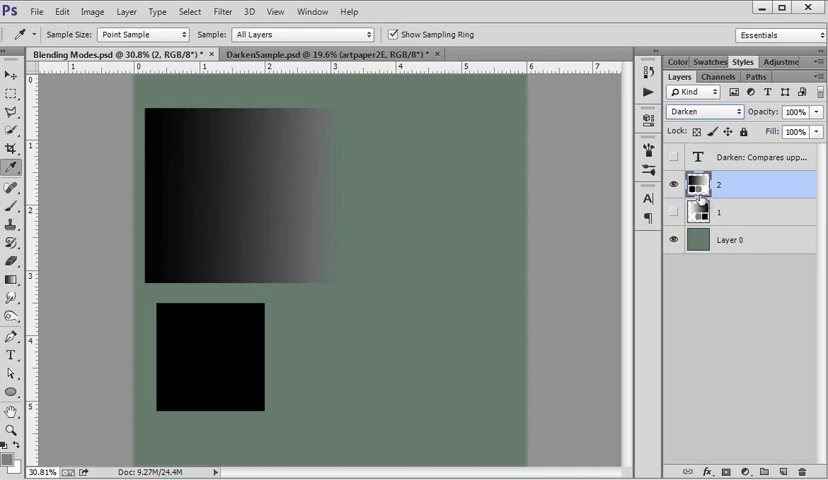
{"action": "mouse_move", "coordinate": [538, 260]}
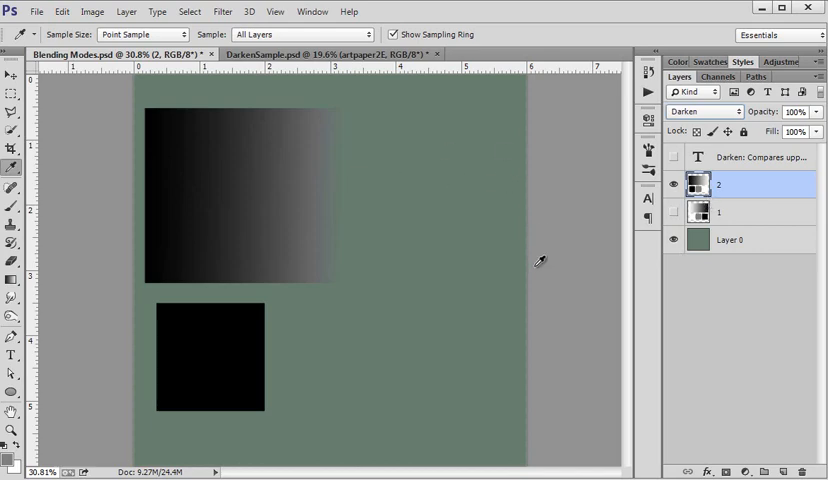
{"action": "mouse_move", "coordinate": [392, 220]}
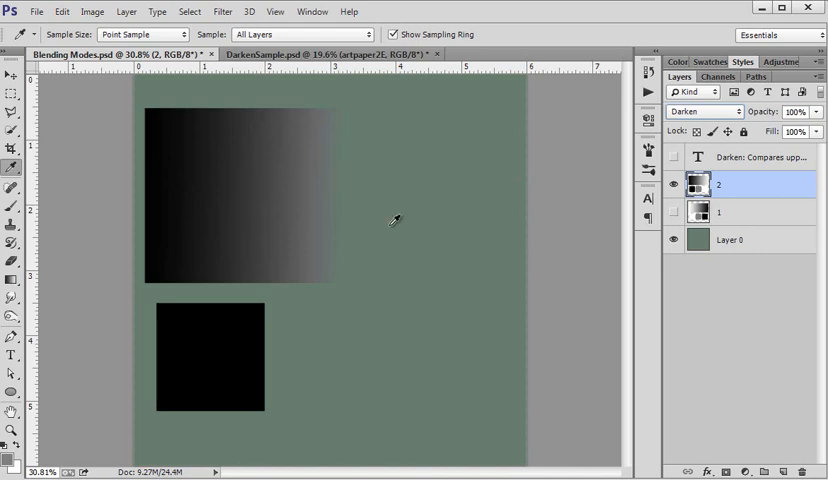
{"action": "mouse_move", "coordinate": [418, 352]}
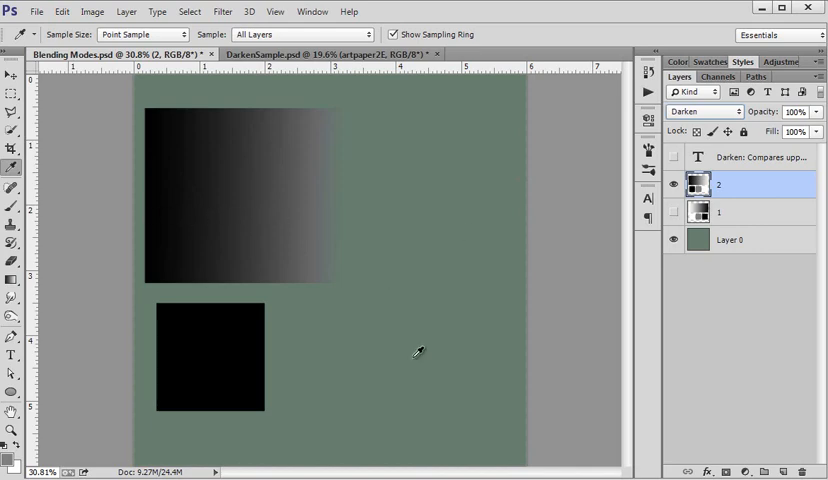
{"action": "mouse_move", "coordinate": [344, 236]}
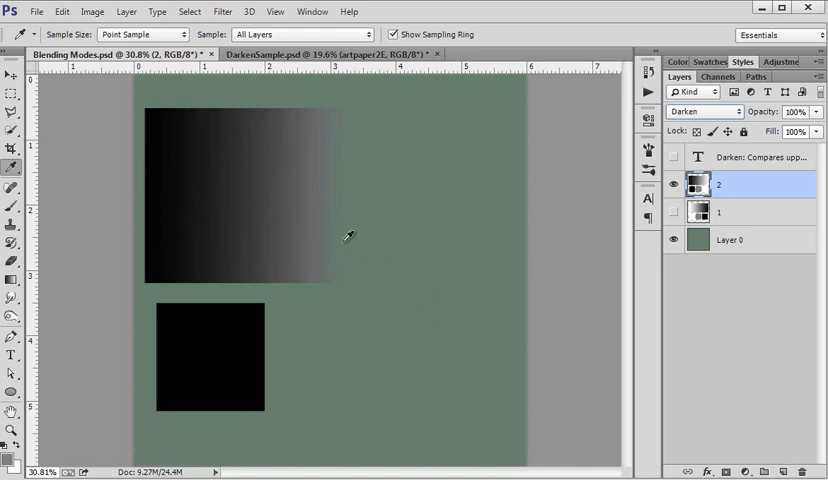
{"action": "mouse_move", "coordinate": [506, 364]}
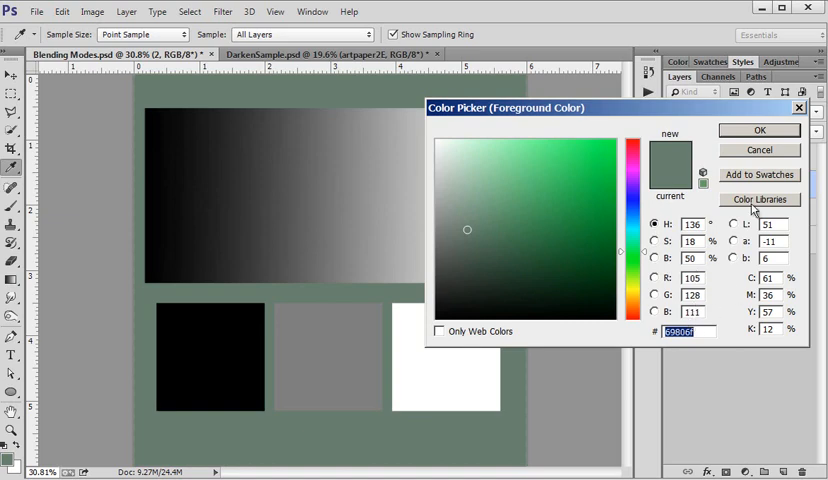
{"action": "mouse_move", "coordinate": [744, 160]}
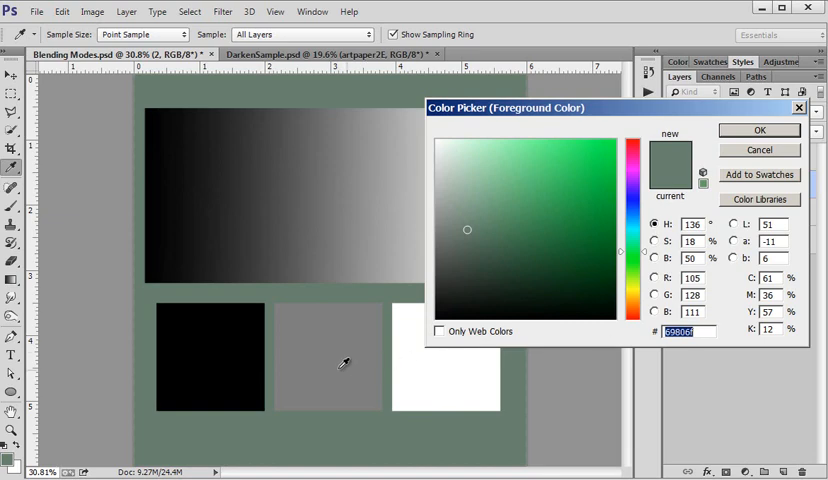
{"action": "mouse_move", "coordinate": [724, 316]}
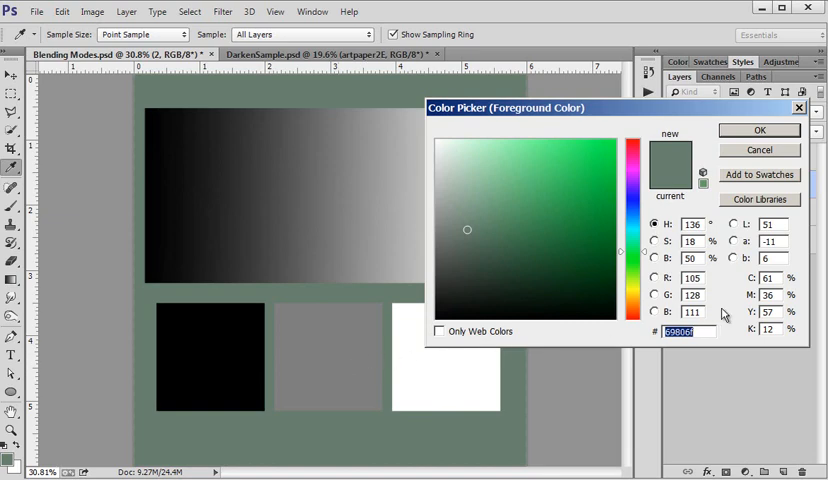
{"action": "mouse_move", "coordinate": [716, 280]}
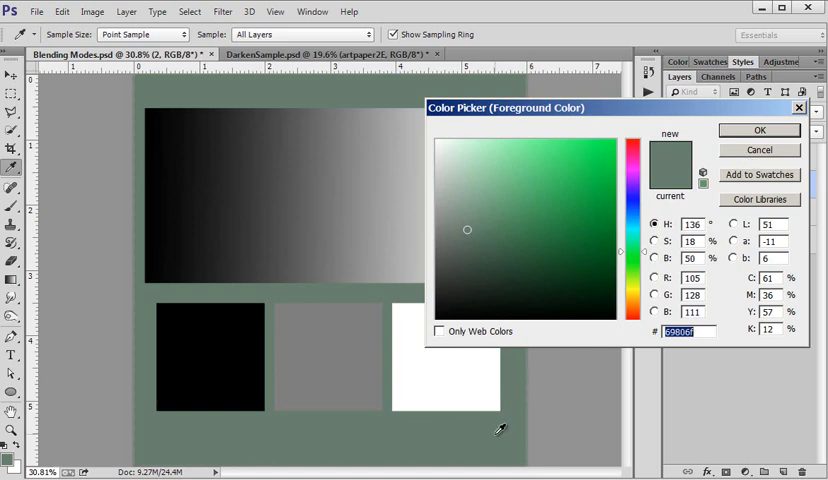
{"action": "mouse_move", "coordinate": [350, 352]}
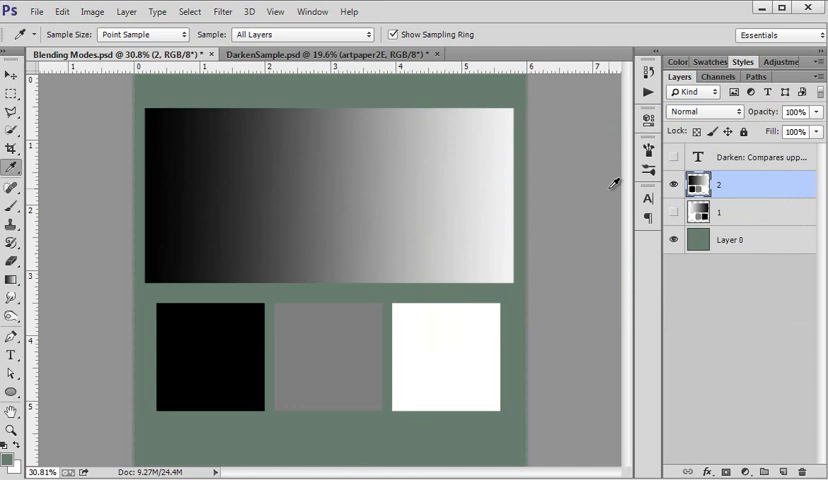
{"action": "mouse_move", "coordinate": [296, 54]}
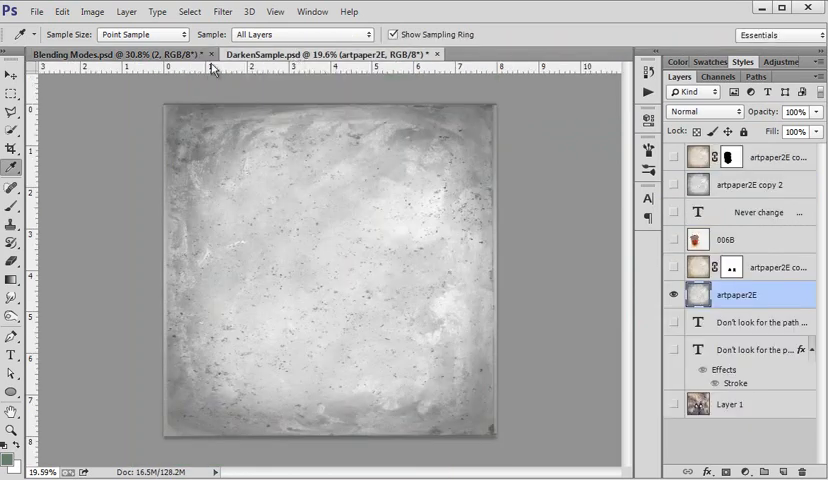
{"action": "mouse_move", "coordinate": [520, 242]}
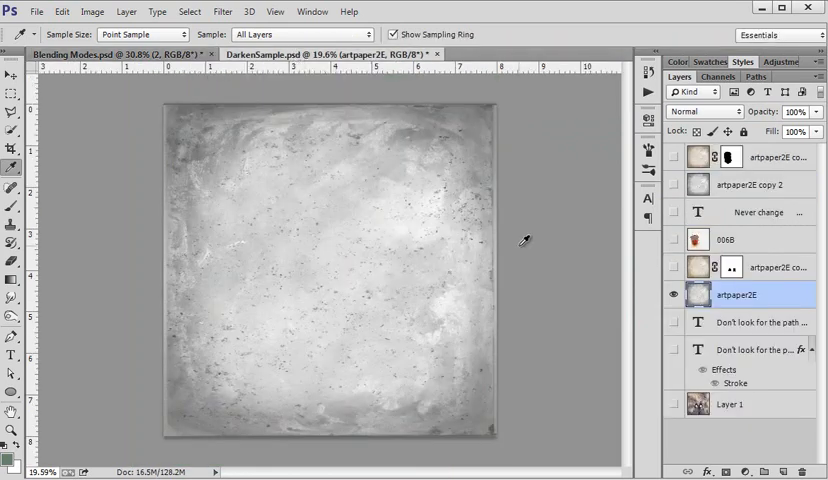
Switch to the Move tool before hiding the artpaper02 texture layer.
{"action": "left_click", "coordinate": [12, 76]}
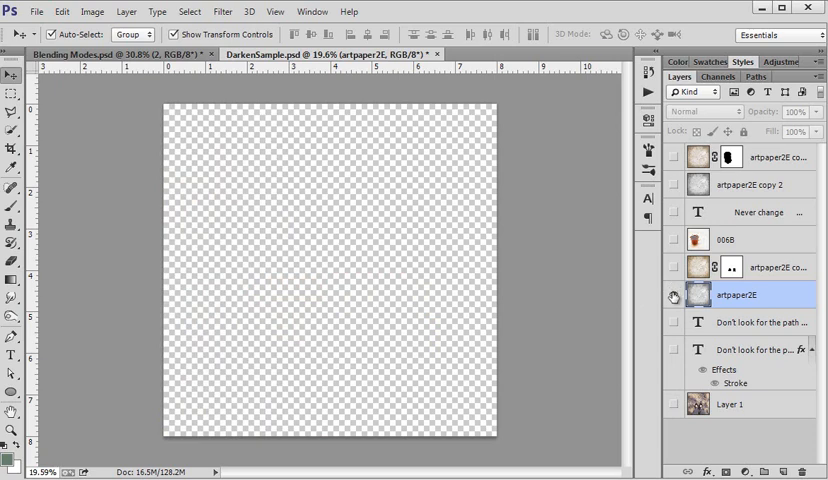
Start a free transform to shrink the paper texture, then cancel it to keep full size.
{"action": "left_click", "coordinate": [672, 296]}
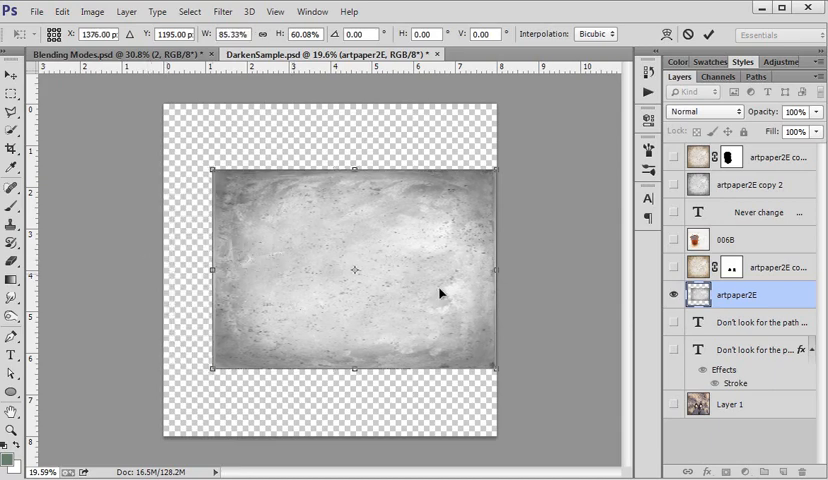
{"action": "left_click_drag", "start_coordinate": [496, 280], "coordinate": [460, 280]}
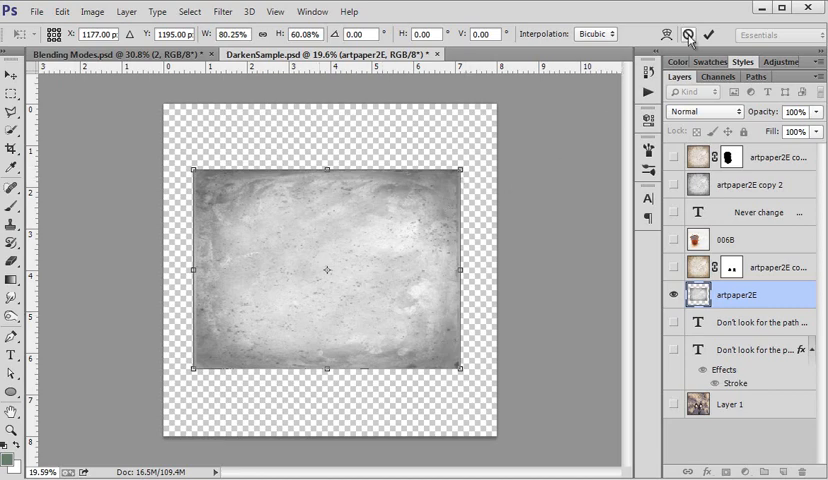
{"action": "left_click", "coordinate": [708, 32]}
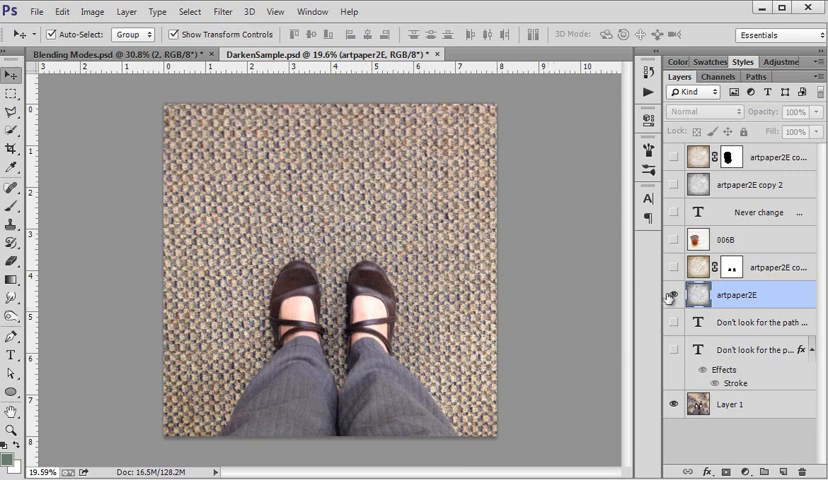
Show the artpaper02 layer again and set its blend mode to Darken.
{"action": "left_click", "coordinate": [668, 294]}
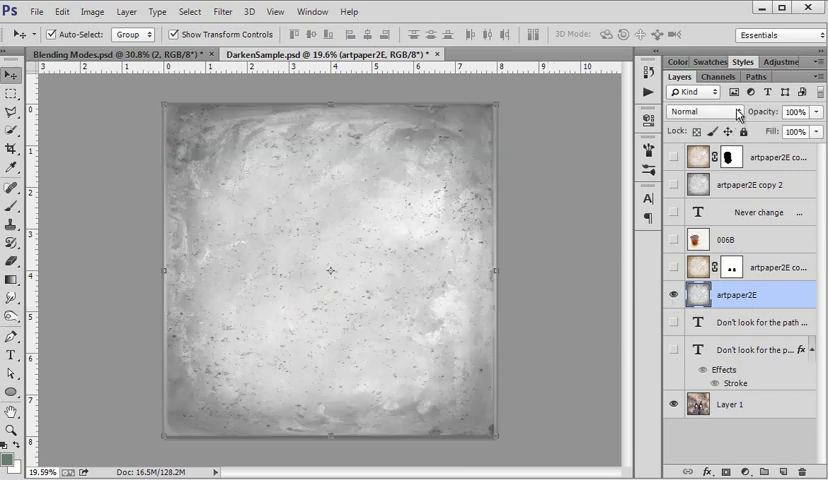
{"action": "left_click", "coordinate": [690, 112]}
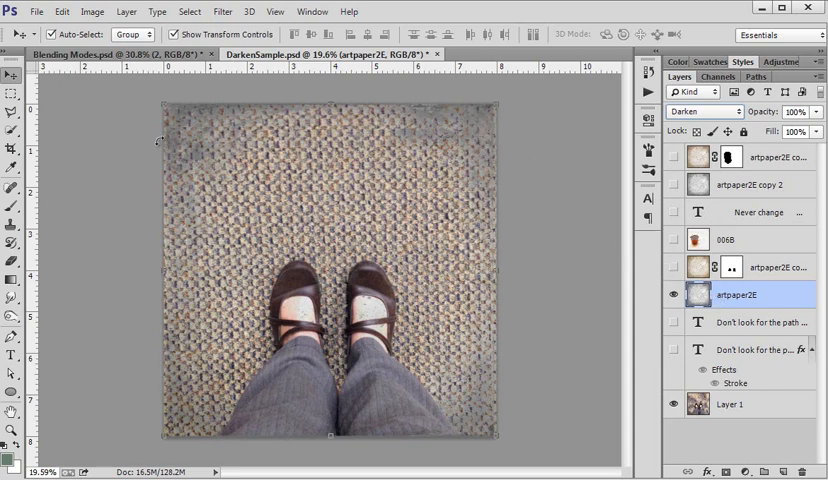
{"action": "mouse_move", "coordinate": [476, 422]}
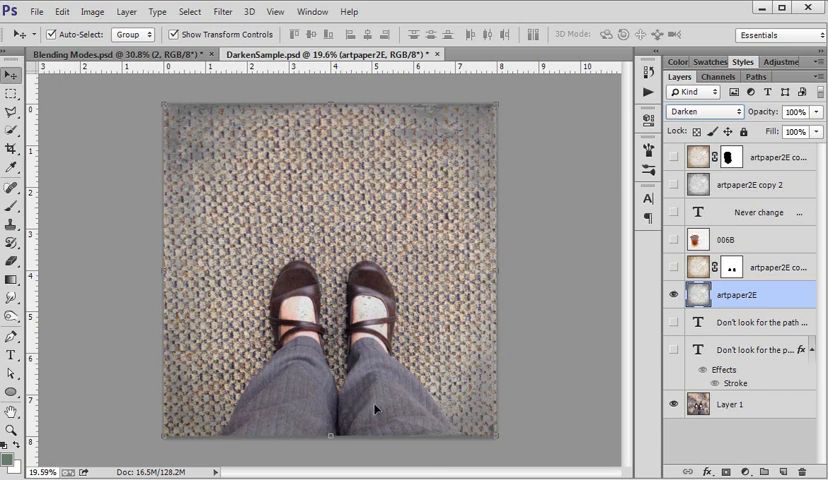
{"action": "mouse_move", "coordinate": [184, 164]}
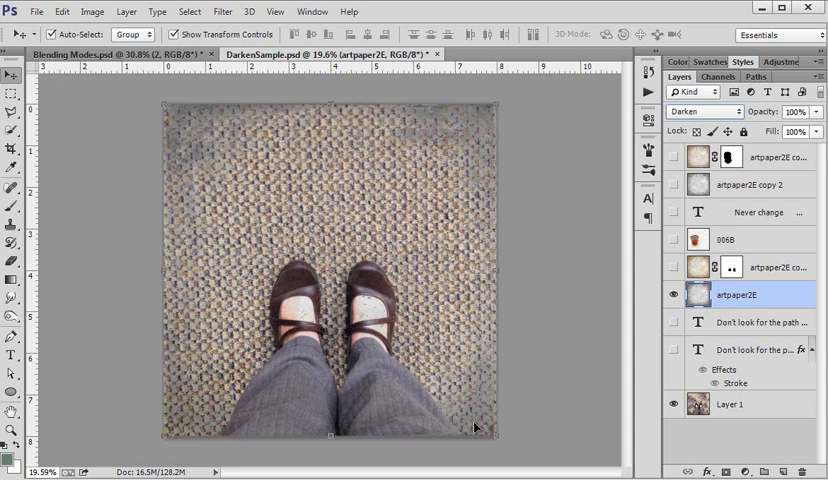
{"action": "mouse_move", "coordinate": [492, 412]}
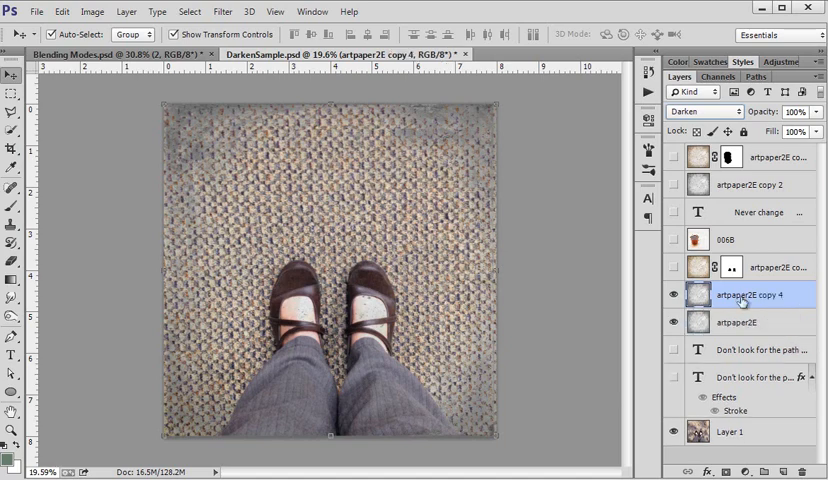
Colorize the duplicated paper layer brown with Hue 18 and Saturation 25 via Hue/Saturation.
{"action": "left_click", "coordinate": [672, 322]}
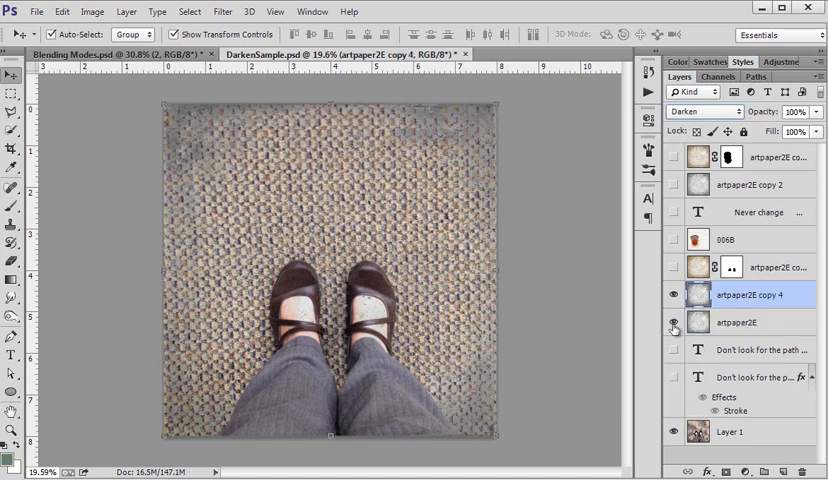
{"action": "left_click", "coordinate": [672, 322]}
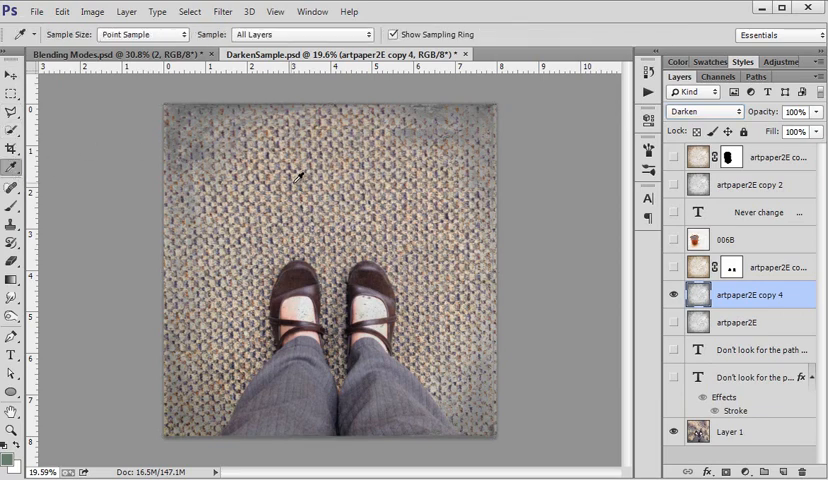
{"action": "mouse_move", "coordinate": [254, 184]}
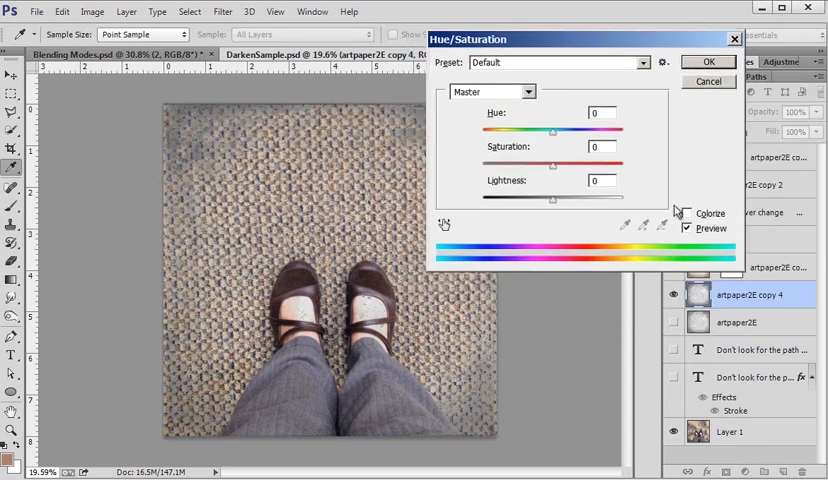
{"action": "left_click", "coordinate": [688, 212]}
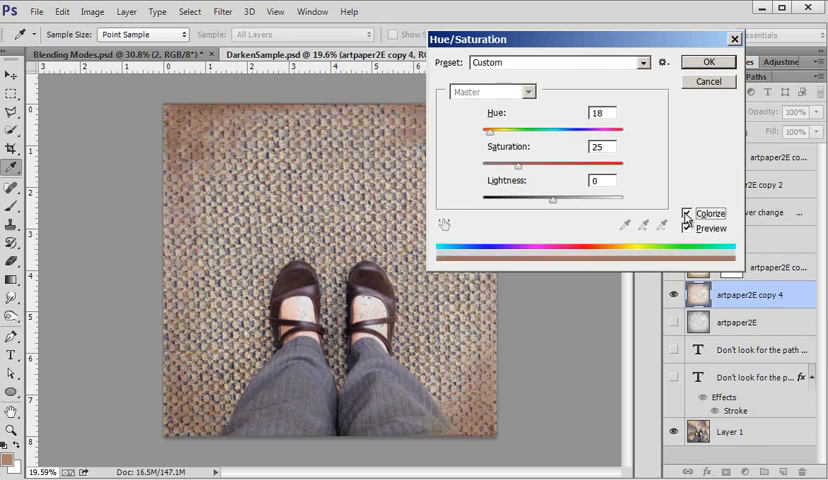
{"action": "left_click", "coordinate": [708, 60]}
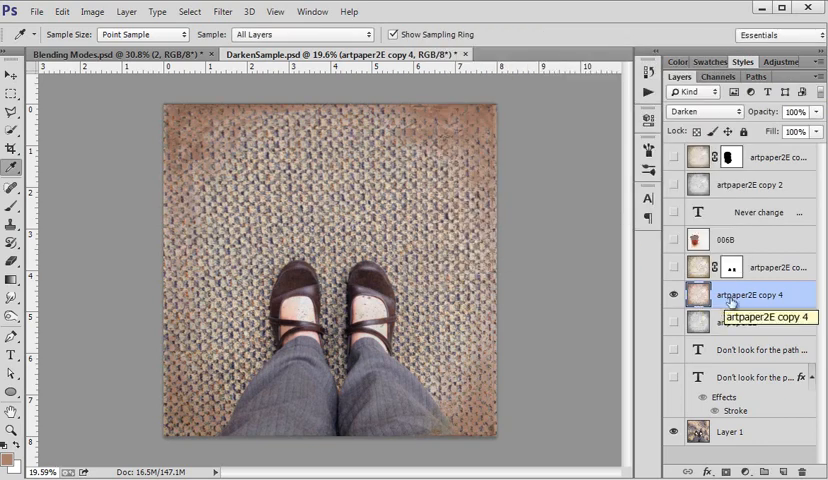
Toggle layer visibility so only the original grey artpaper2E texture shows.
{"action": "left_click", "coordinate": [704, 112]}
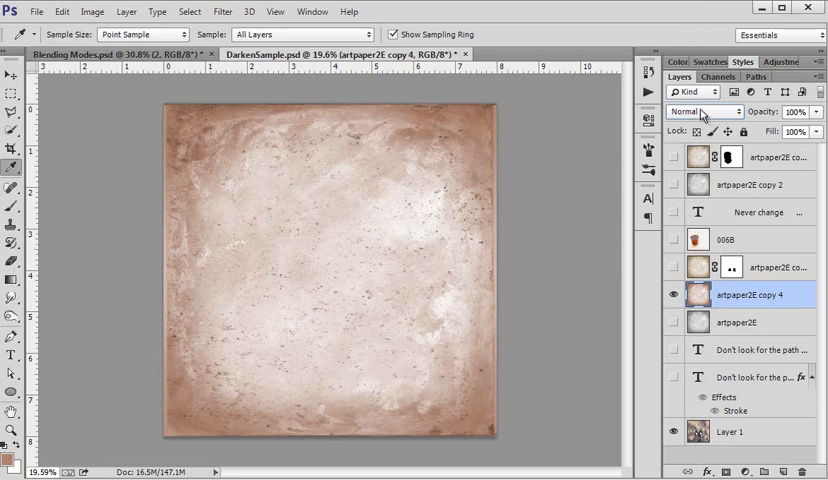
{"action": "left_click", "coordinate": [700, 112]}
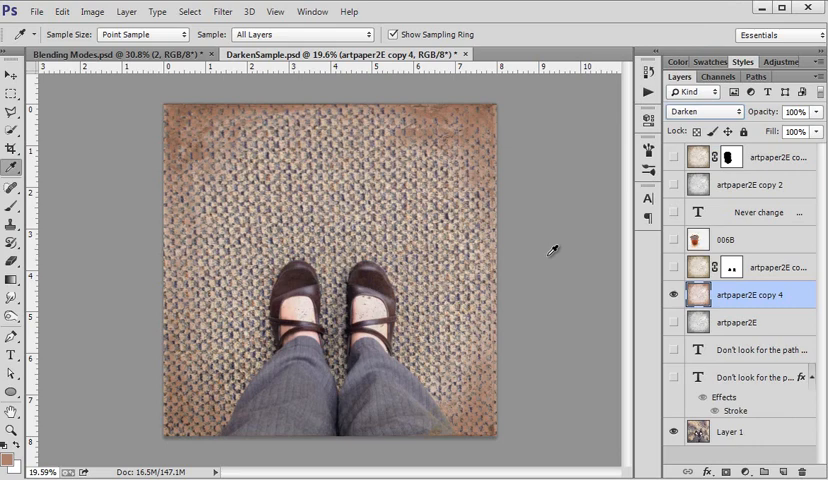
{"action": "mouse_move", "coordinate": [294, 404]}
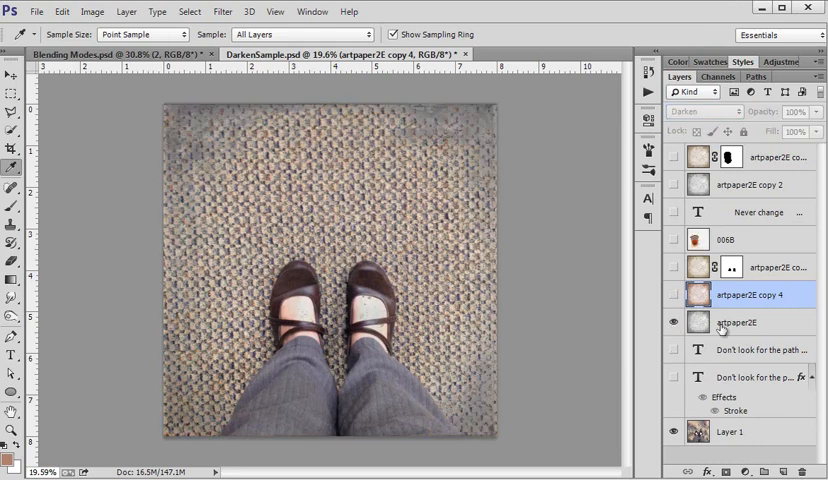
{"action": "left_click", "coordinate": [696, 112]}
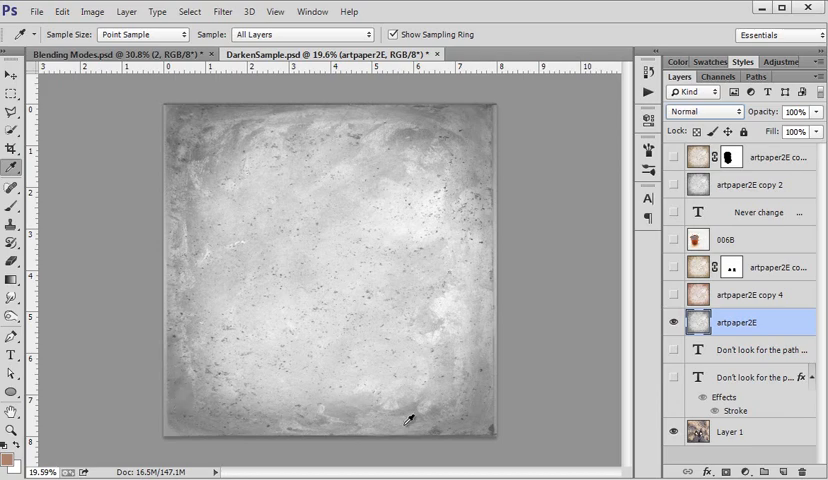
{"action": "mouse_move", "coordinate": [380, 332]}
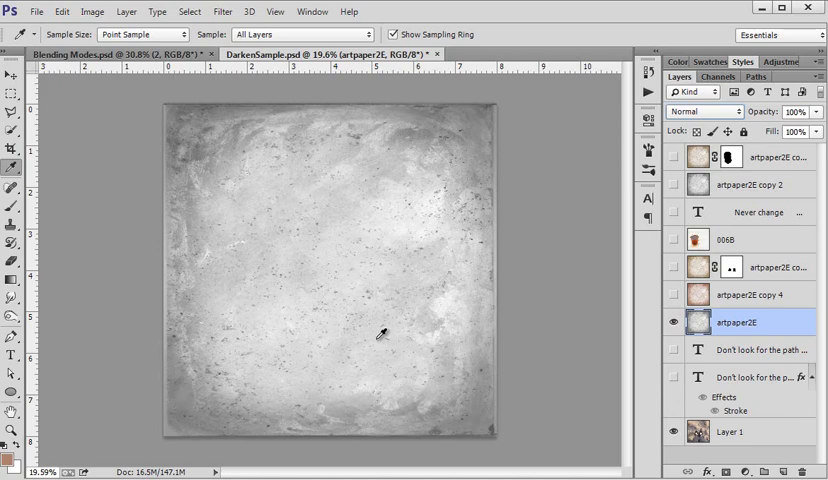
{"action": "mouse_move", "coordinate": [364, 258]}
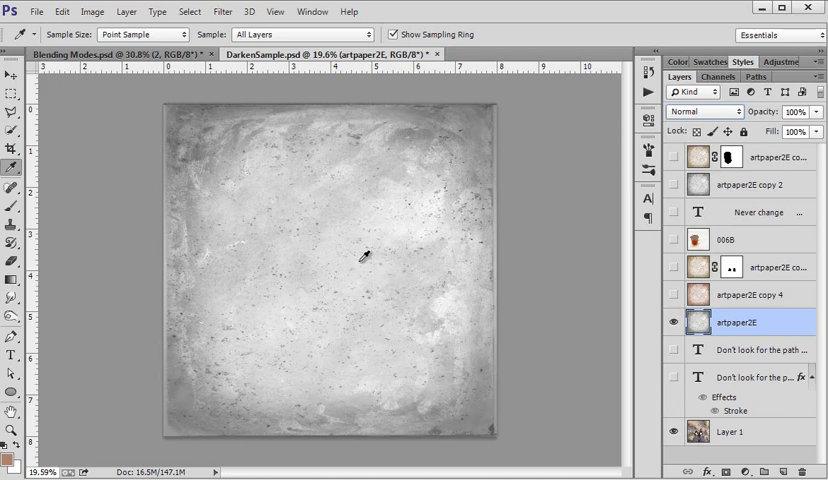
Zoom in on the grey paper texture's specks and fibres to inspect them.
{"action": "left_click", "coordinate": [12, 76]}
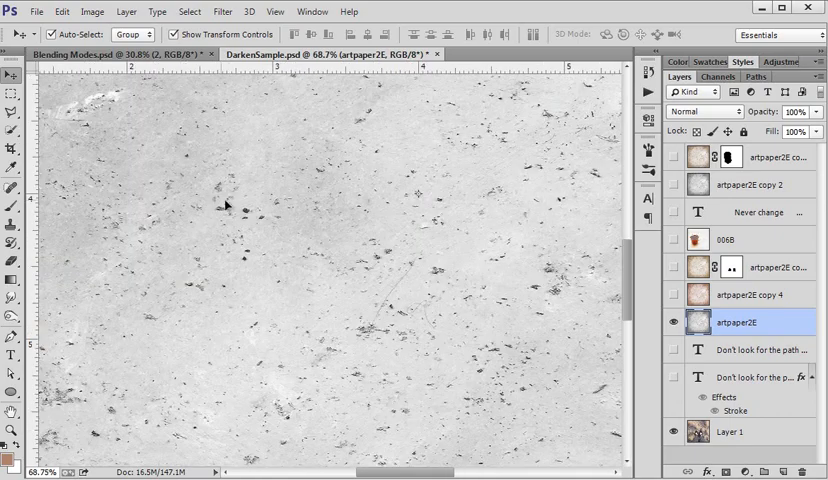
{"action": "mouse_move", "coordinate": [244, 260]}
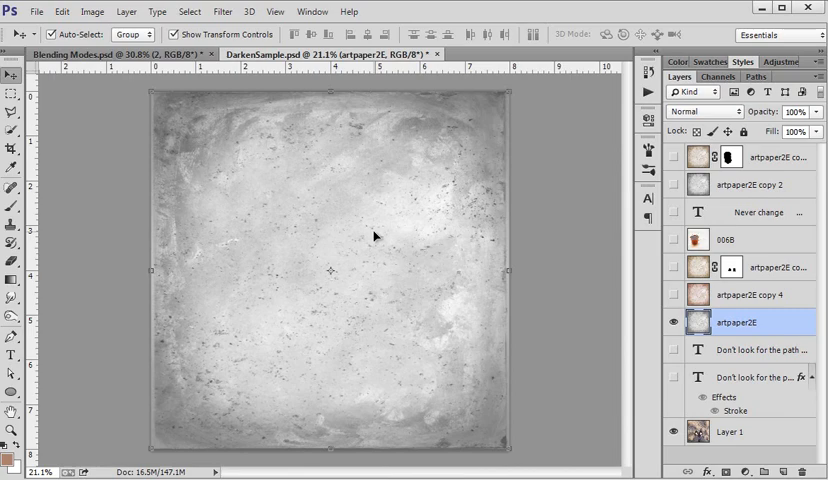
{"action": "mouse_move", "coordinate": [328, 100]}
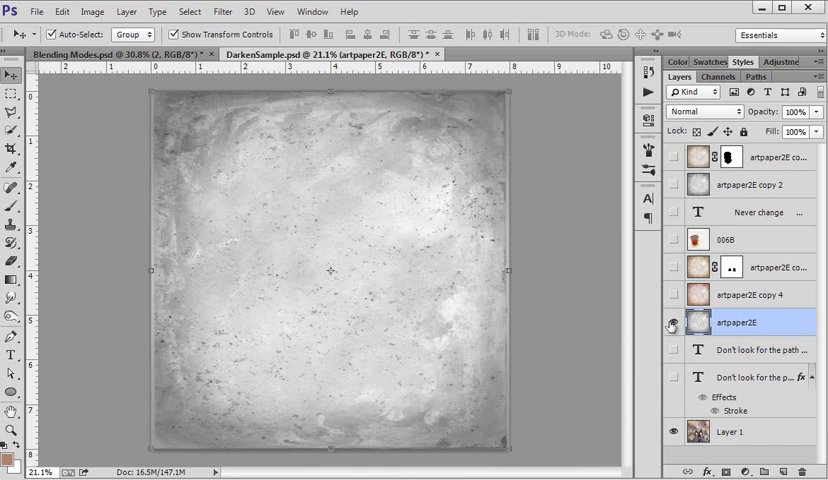
{"action": "mouse_move", "coordinate": [670, 322]}
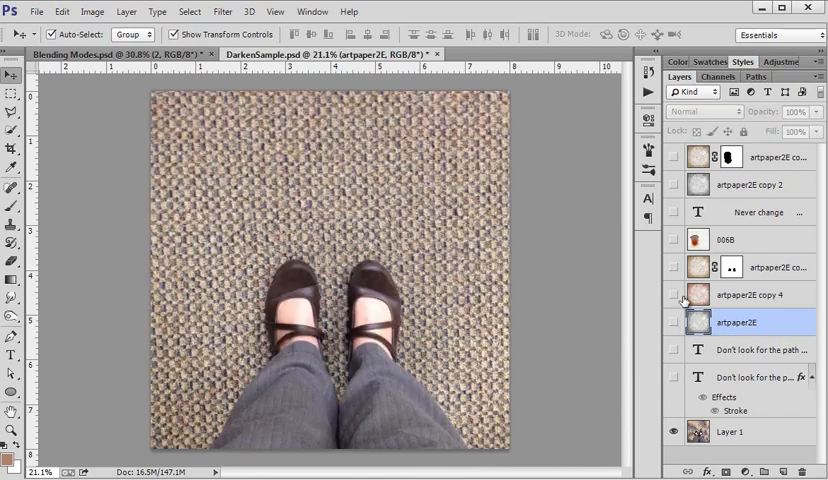
Toggle the brown artpaper2E copy 4 on and off to compare its tint over the feet photo.
{"action": "left_click", "coordinate": [676, 294]}
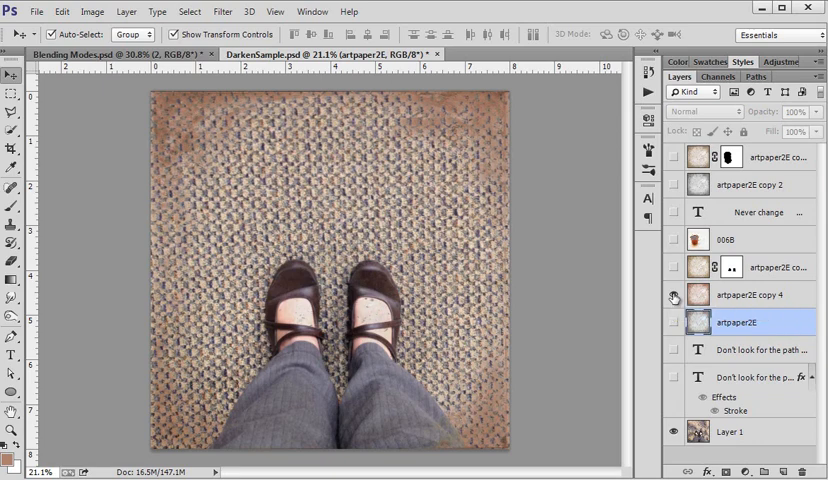
{"action": "left_click", "coordinate": [680, 294]}
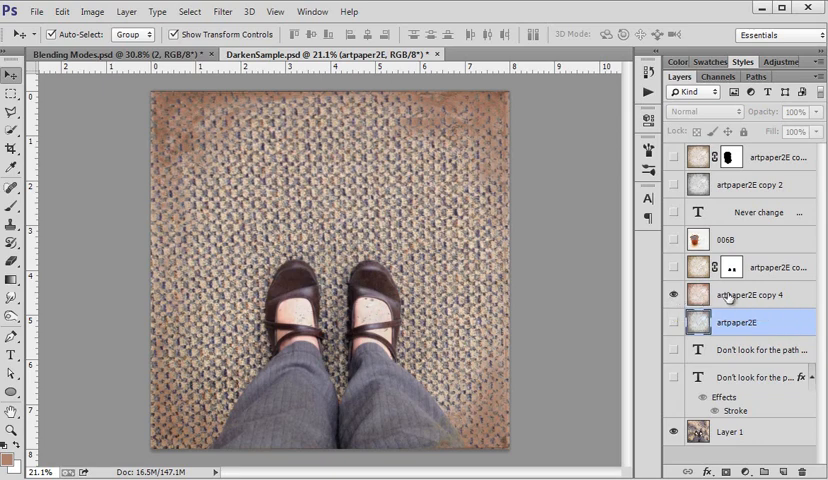
{"action": "left_click", "coordinate": [744, 294]}
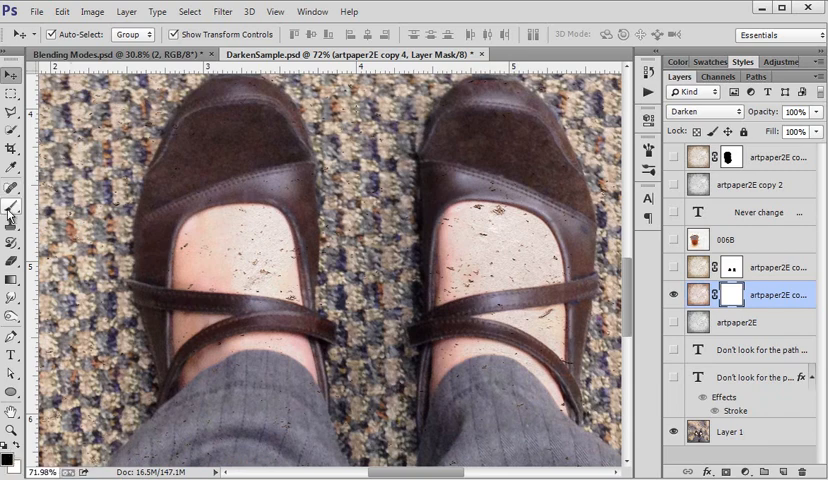
Paint black on the artpaper2E copy 4 mask over the feet, then return to the Move tool.
{"action": "left_click", "coordinate": [12, 208]}
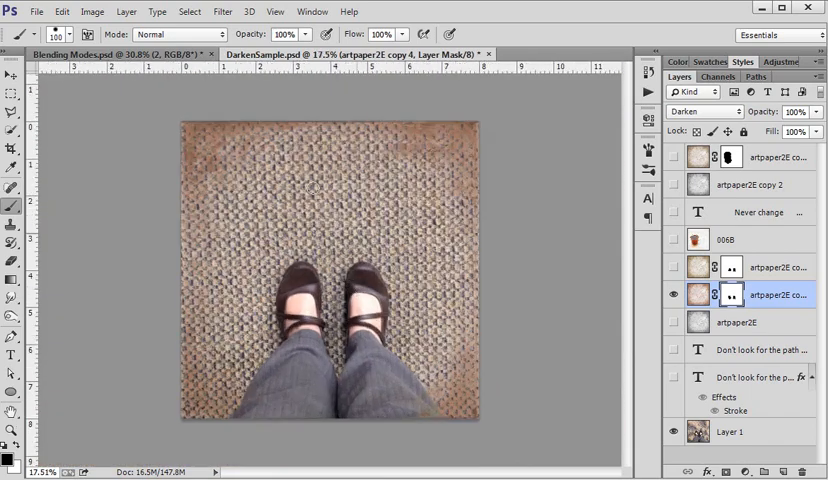
{"action": "left_click", "coordinate": [12, 76]}
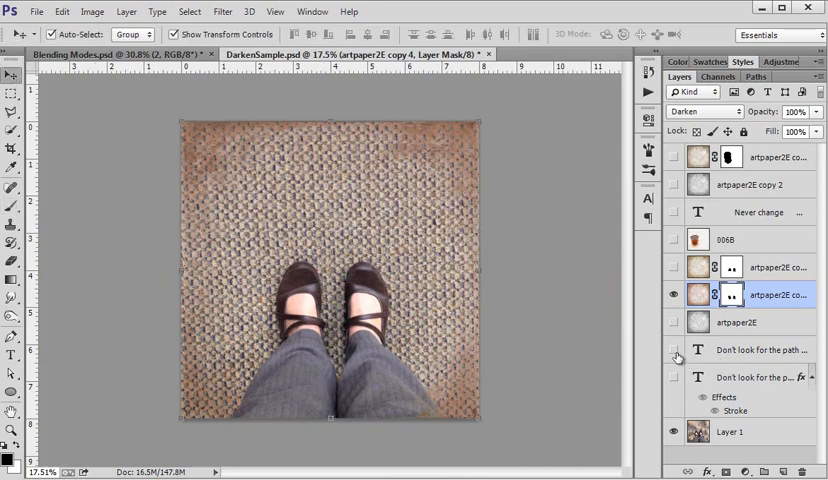
{"action": "left_click", "coordinate": [672, 350]}
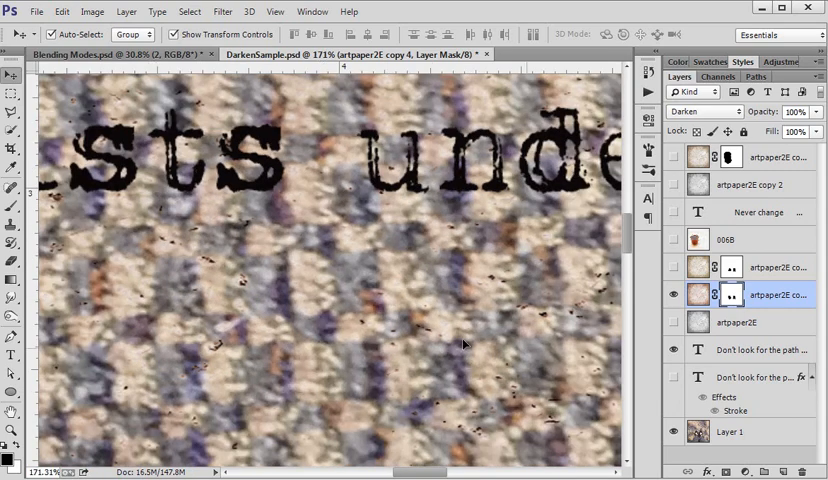
{"action": "mouse_move", "coordinate": [284, 280]}
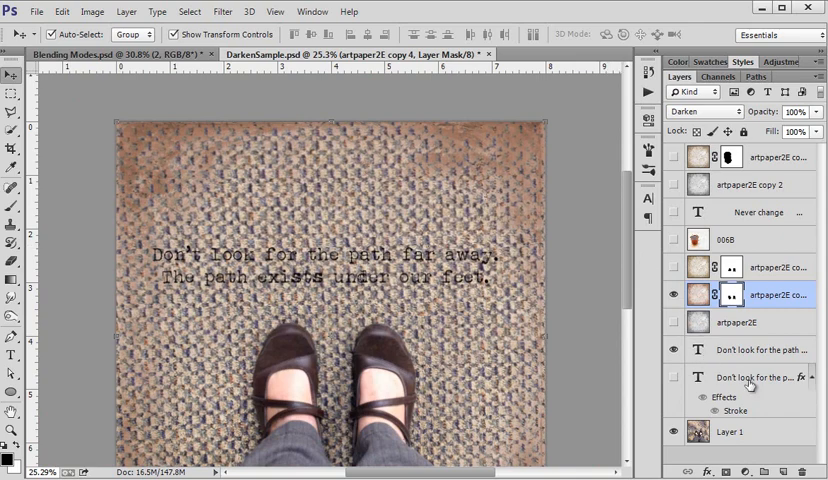
{"action": "left_click", "coordinate": [672, 378]}
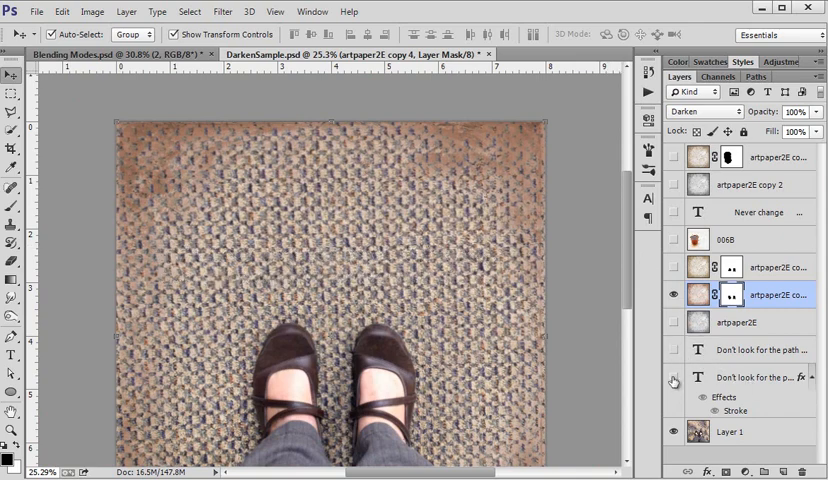
{"action": "left_click", "coordinate": [672, 376]}
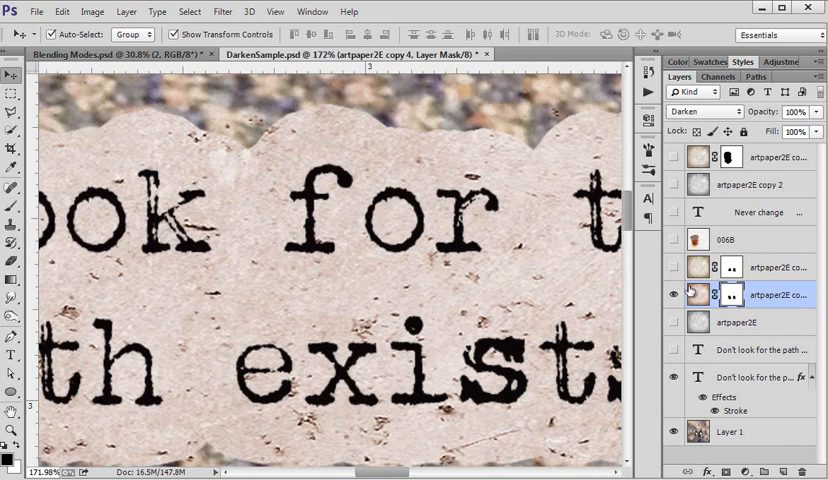
{"action": "mouse_move", "coordinate": [696, 296]}
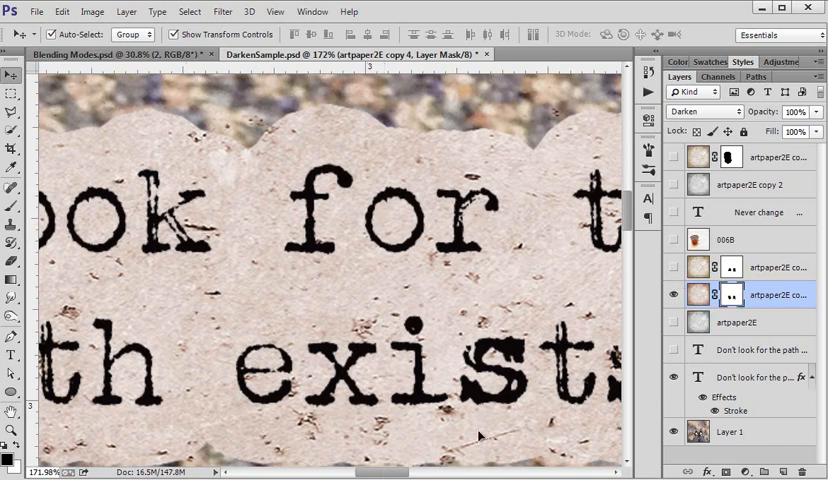
{"action": "left_click", "coordinate": [672, 294]}
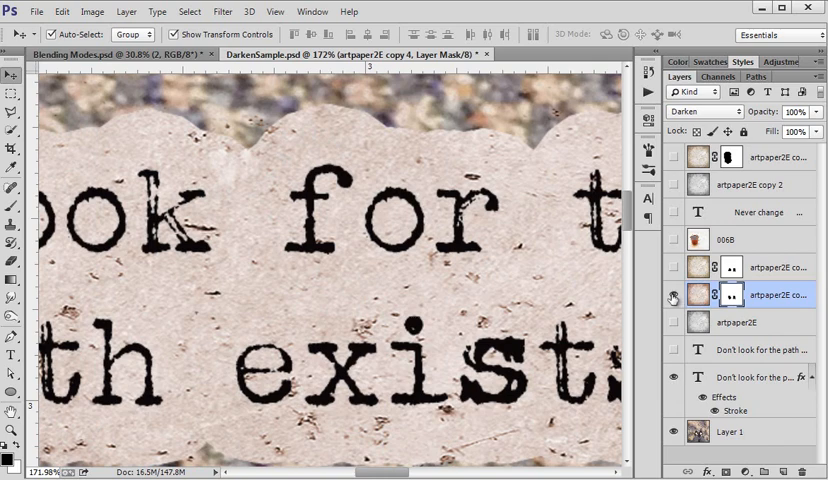
{"action": "left_click", "coordinate": [672, 300]}
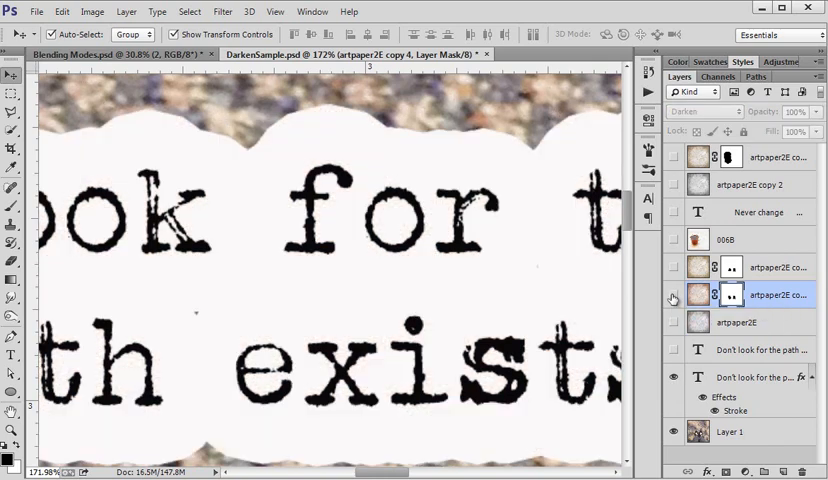
{"action": "mouse_move", "coordinate": [528, 322]}
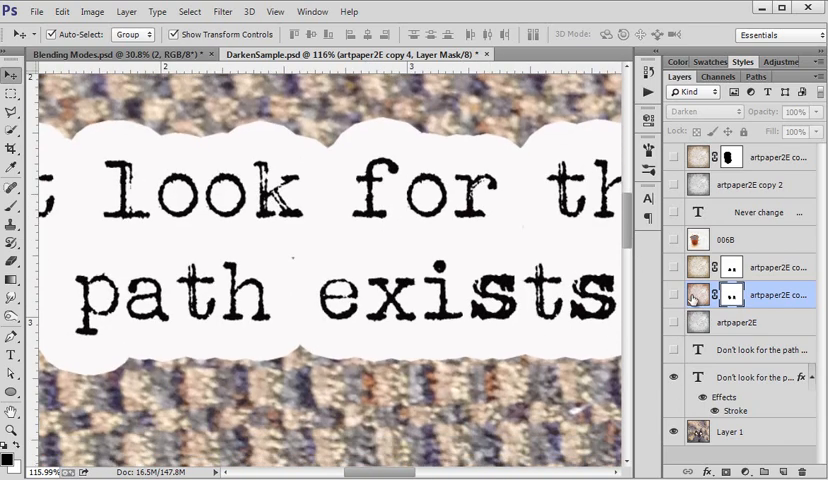
{"action": "left_click", "coordinate": [672, 294]}
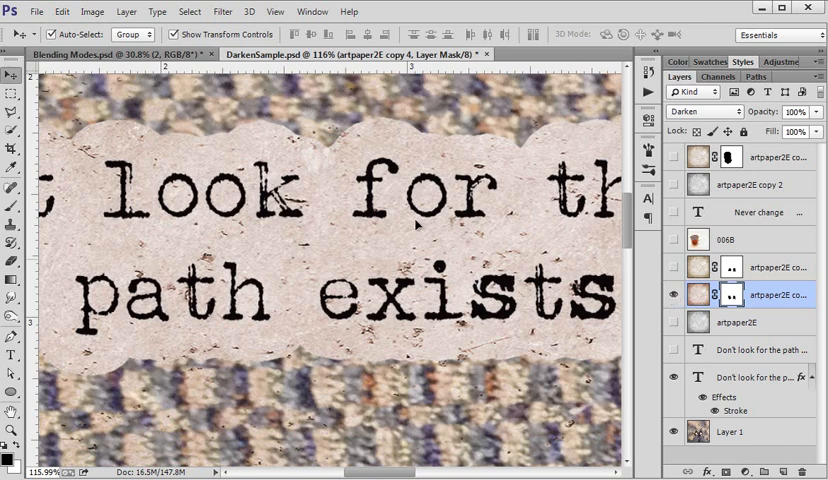
{"action": "mouse_move", "coordinate": [324, 252]}
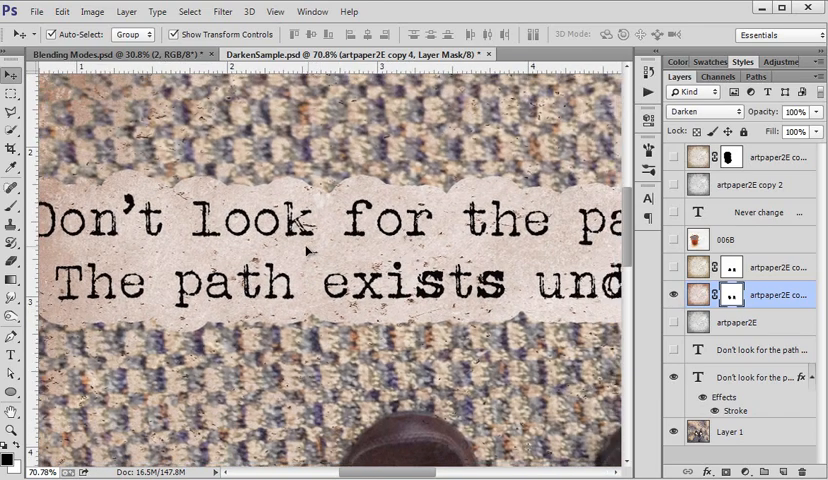
{"action": "key", "text": "ctrl+minus"}
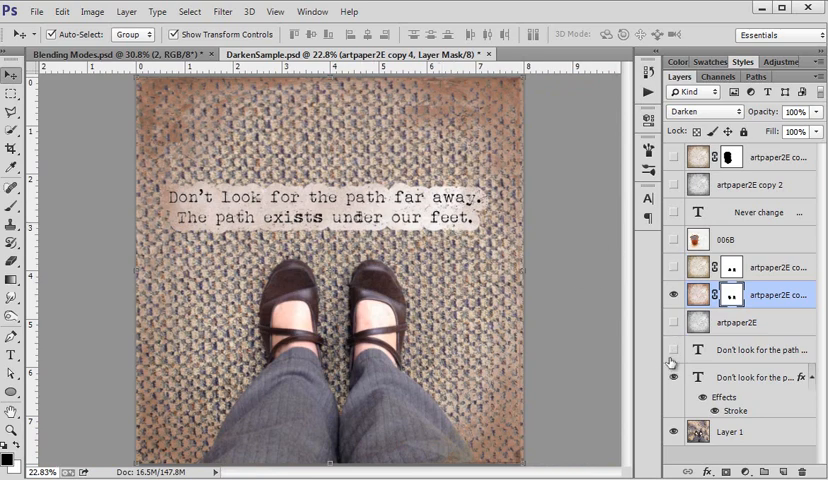
{"action": "left_click", "coordinate": [672, 350]}
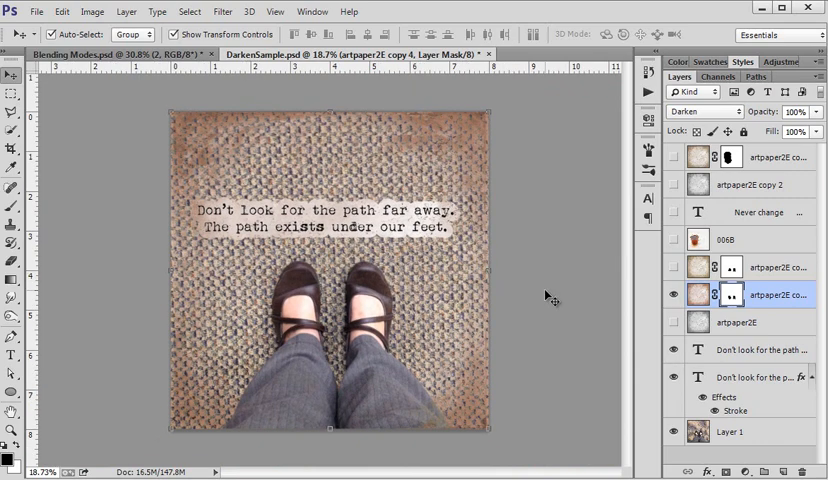
{"action": "left_click", "coordinate": [672, 350]}
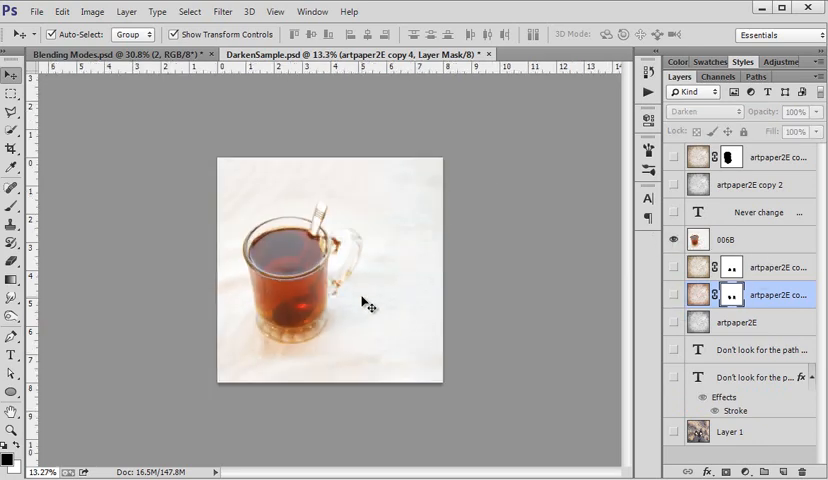
Reveal the 'Never change your originality' text layer beside the 5588 tea photo and select artpaper2E copy 2.
{"action": "left_click", "coordinate": [726, 240]}
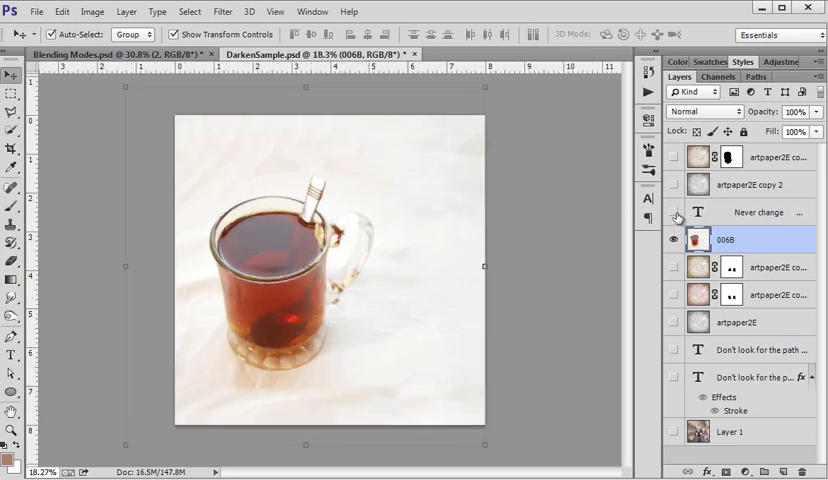
{"action": "left_click", "coordinate": [678, 212]}
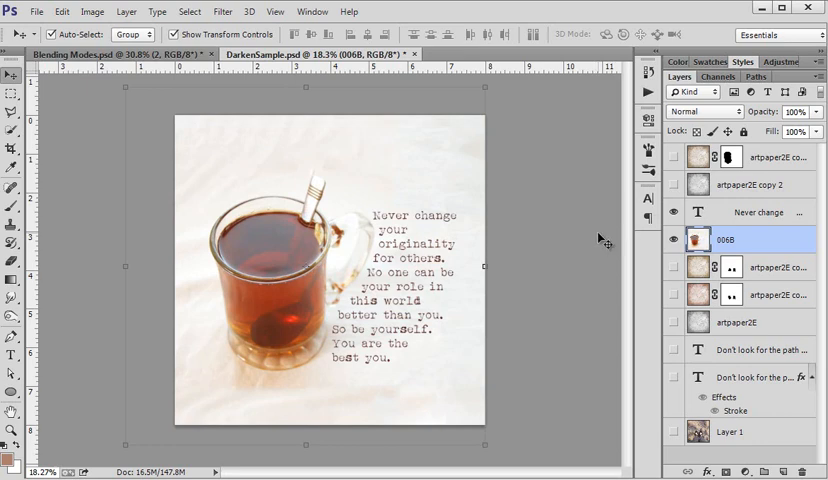
{"action": "left_click", "coordinate": [758, 184]}
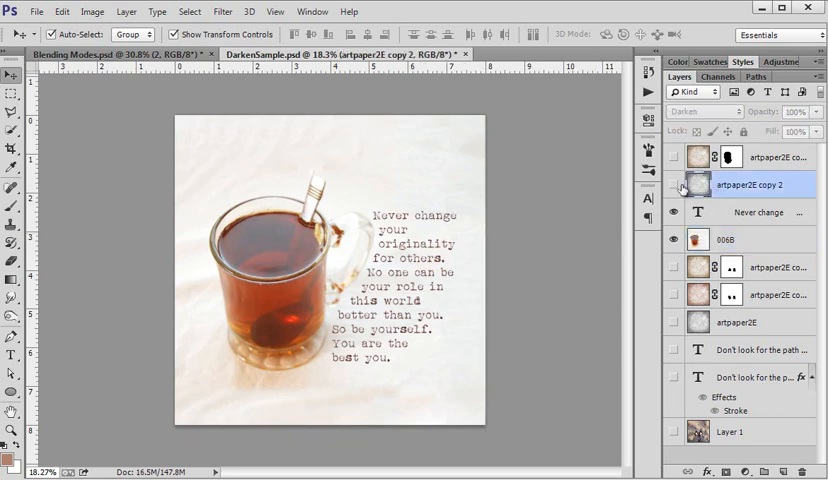
Try a couple of blend modes on artpaper2E copy 2, settling on Darken for the grey grain.
{"action": "left_click", "coordinate": [700, 112]}
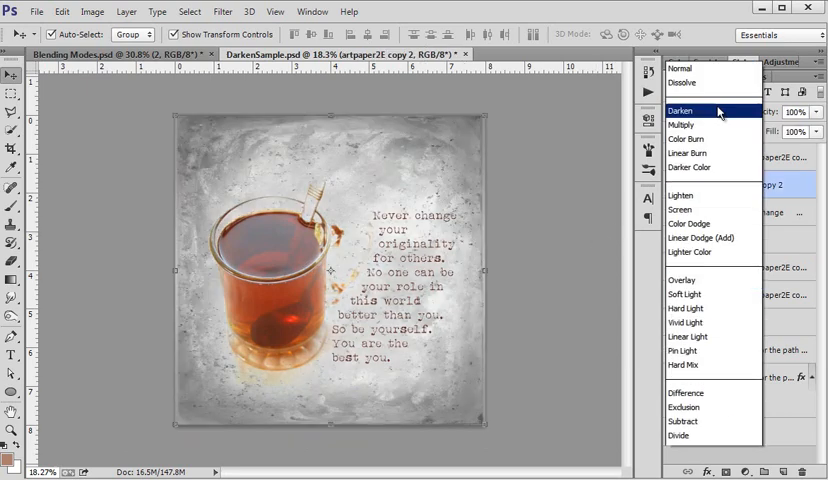
{"action": "left_click", "coordinate": [682, 68]}
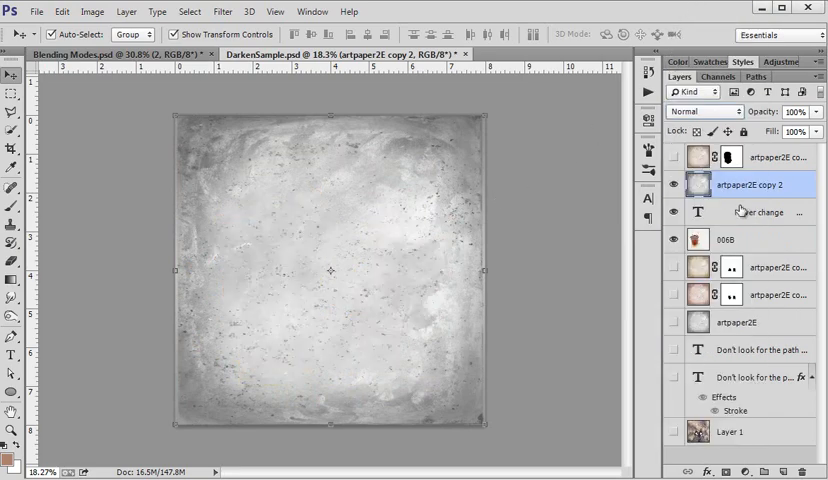
{"action": "left_click", "coordinate": [700, 112]}
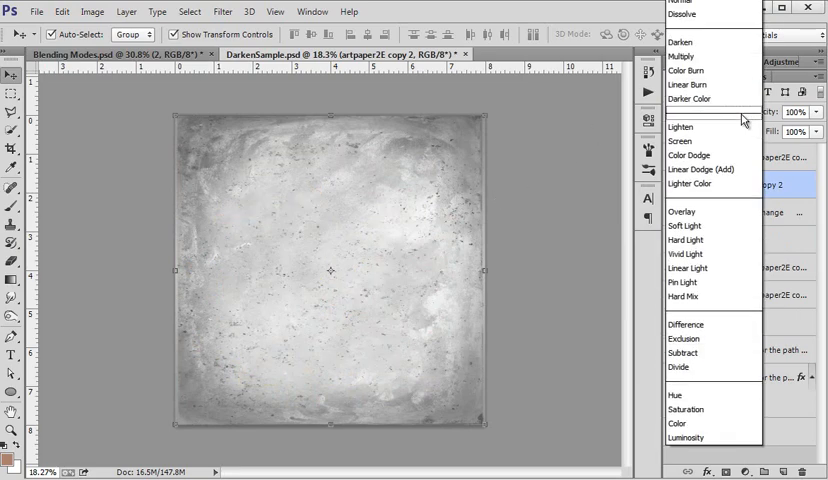
{"action": "left_click", "coordinate": [680, 40]}
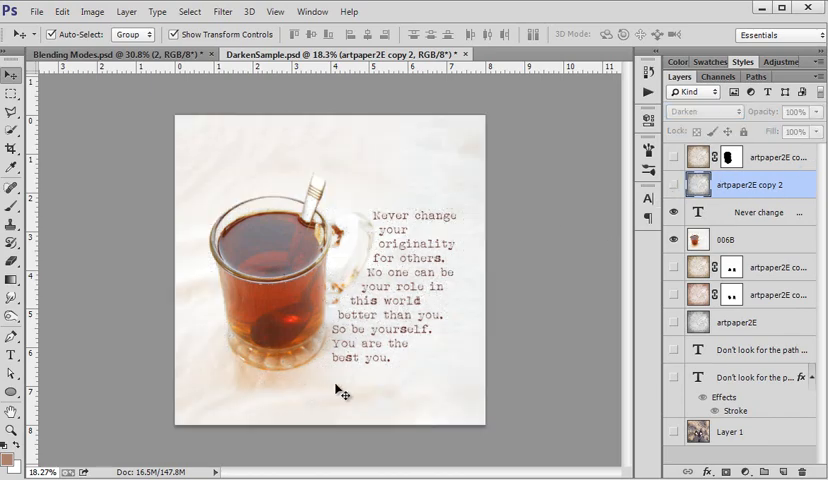
{"action": "mouse_move", "coordinate": [288, 280]}
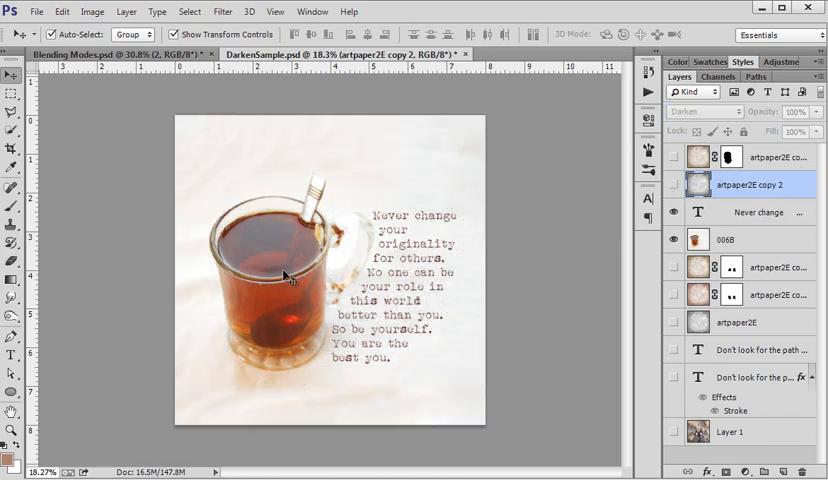
{"action": "mouse_move", "coordinate": [268, 324]}
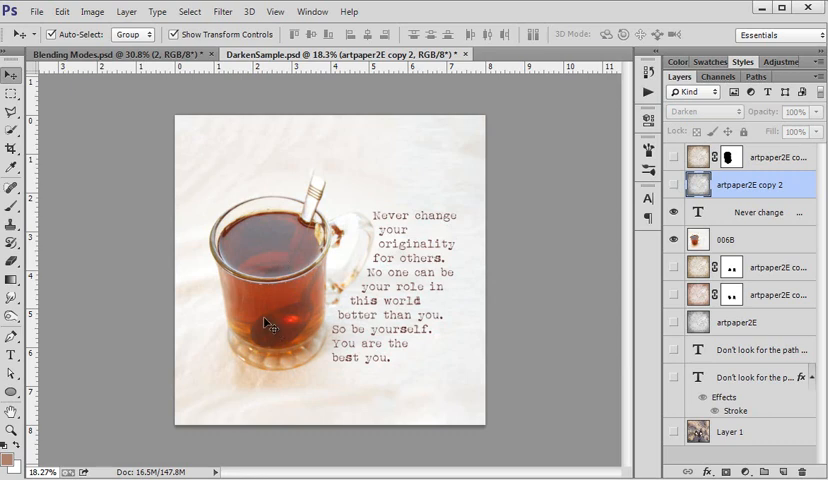
{"action": "mouse_move", "coordinate": [280, 348]}
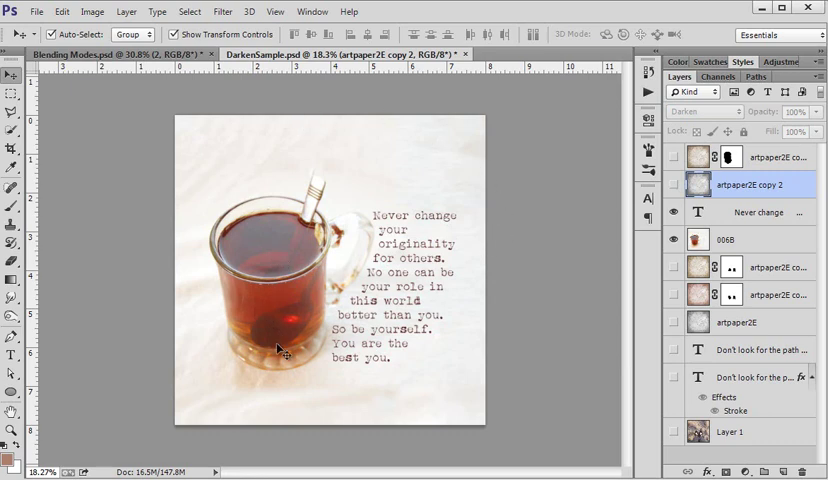
{"action": "mouse_move", "coordinate": [496, 316]}
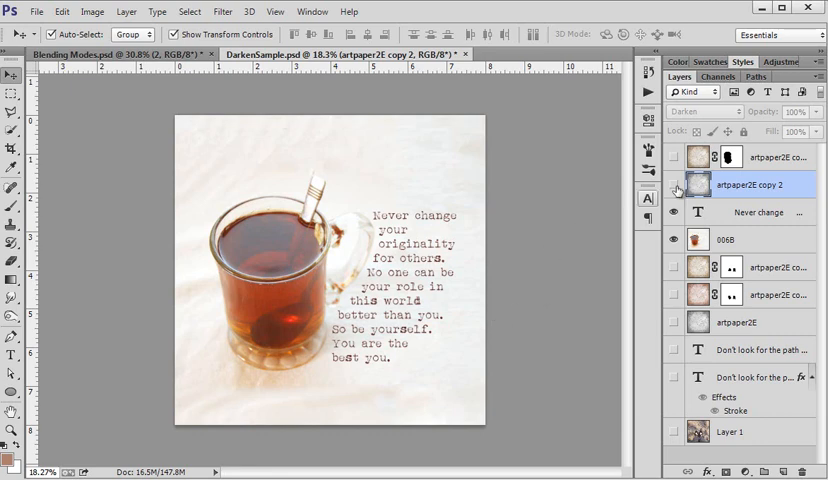
{"action": "left_click", "coordinate": [680, 184]}
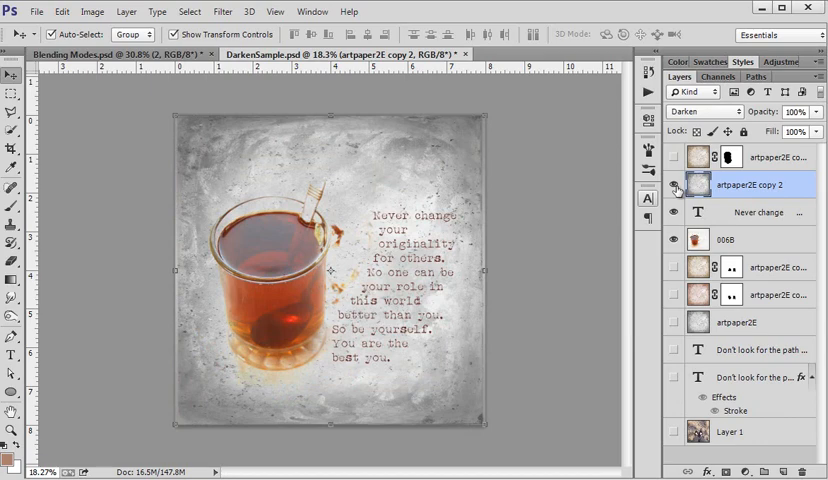
Duplicate the paper layer and colorize it via Hue/Saturation to Hue 40, Saturation 25 warm brown.
{"action": "left_click", "coordinate": [676, 184]}
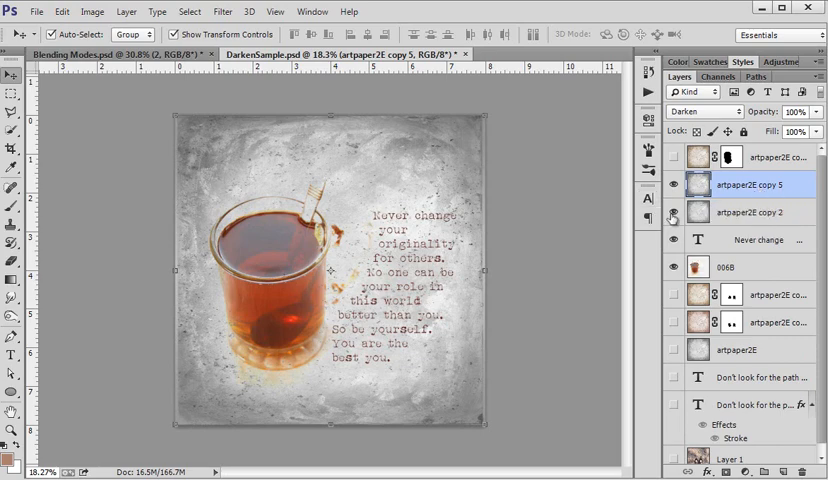
{"action": "left_click", "coordinate": [672, 212]}
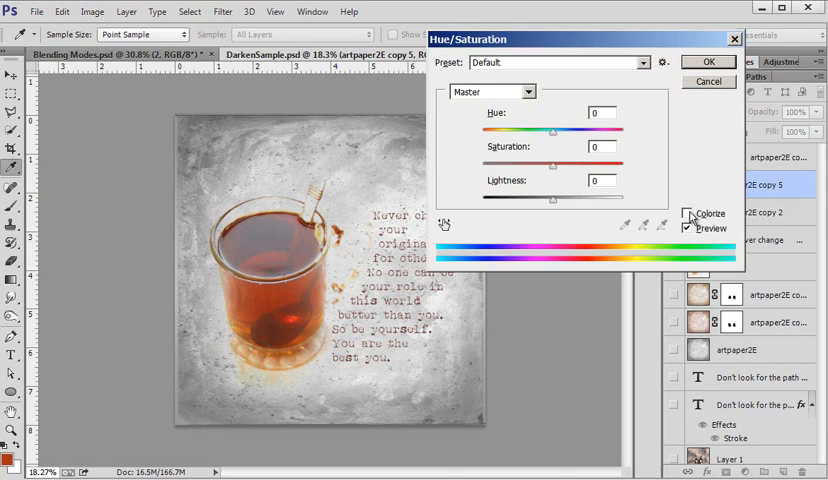
{"action": "left_click", "coordinate": [690, 212]}
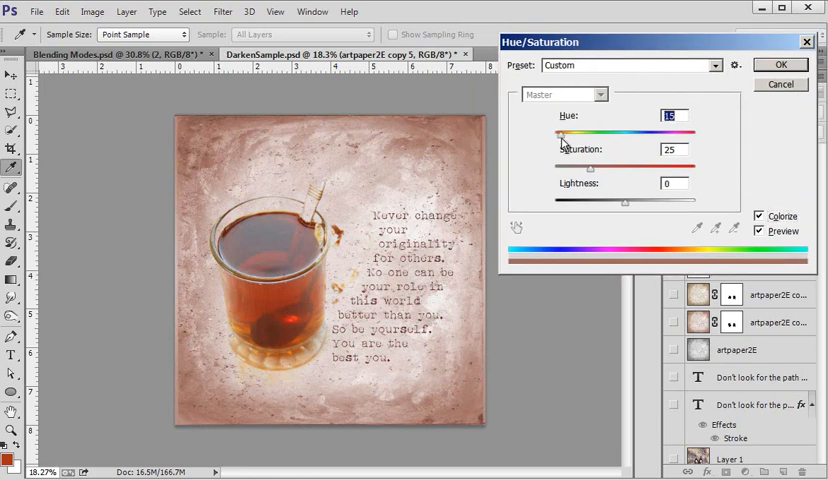
{"action": "left_click_drag", "start_coordinate": [564, 138], "coordinate": [574, 138]}
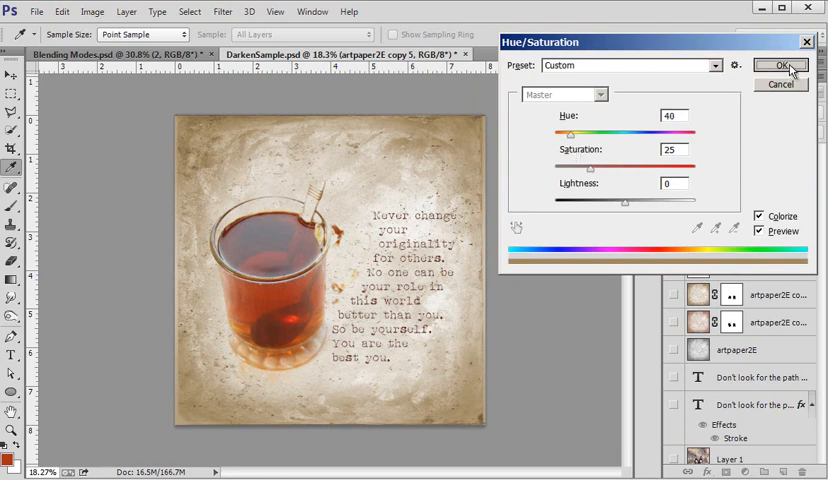
{"action": "left_click", "coordinate": [772, 64]}
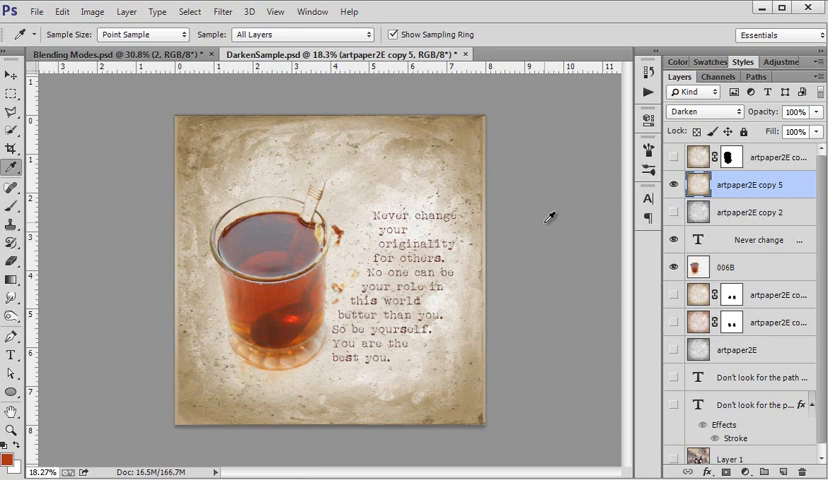
{"action": "mouse_move", "coordinate": [44, 368]}
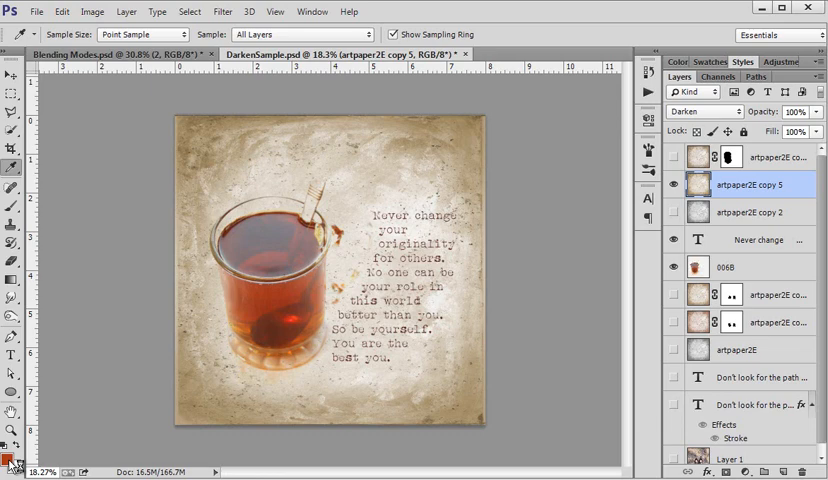
{"action": "mouse_move", "coordinate": [12, 464]}
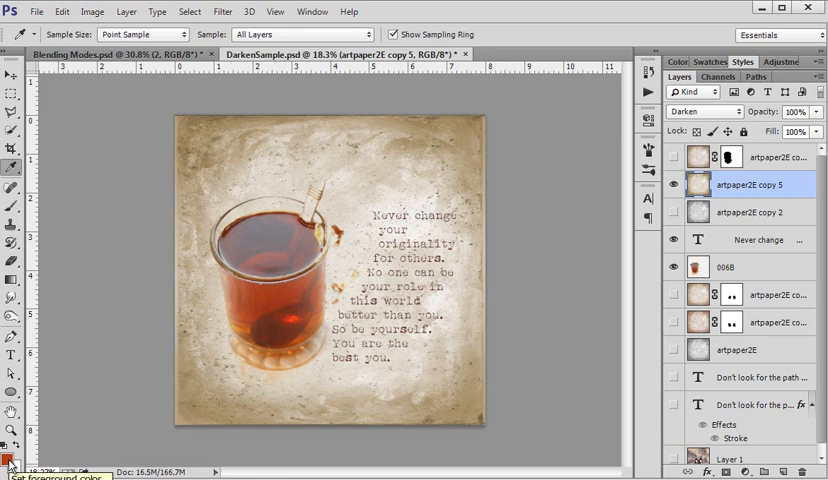
{"action": "left_click", "coordinate": [12, 460]}
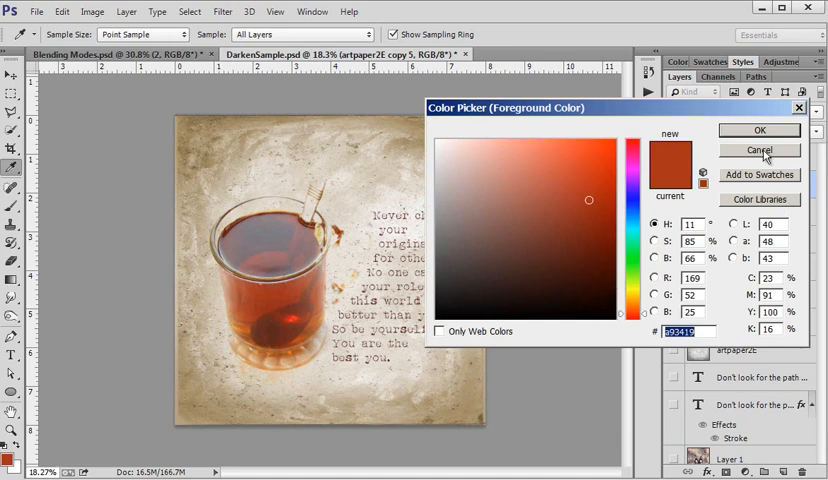
{"action": "left_click", "coordinate": [760, 150]}
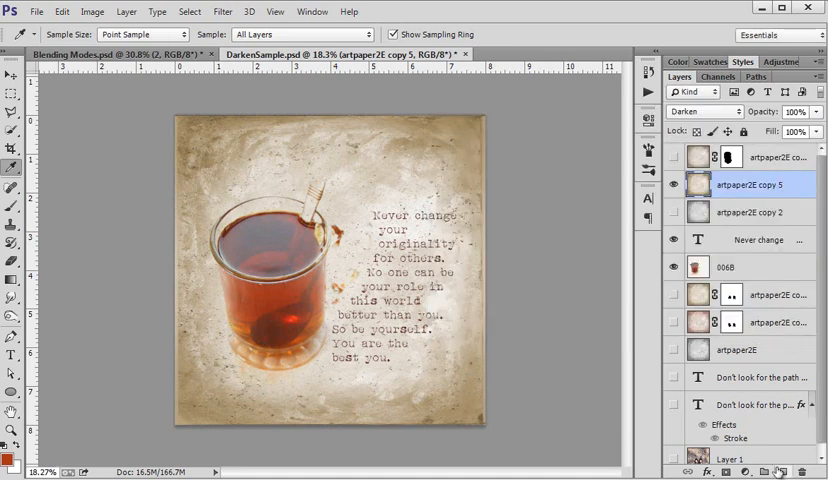
{"action": "left_click", "coordinate": [782, 472]}
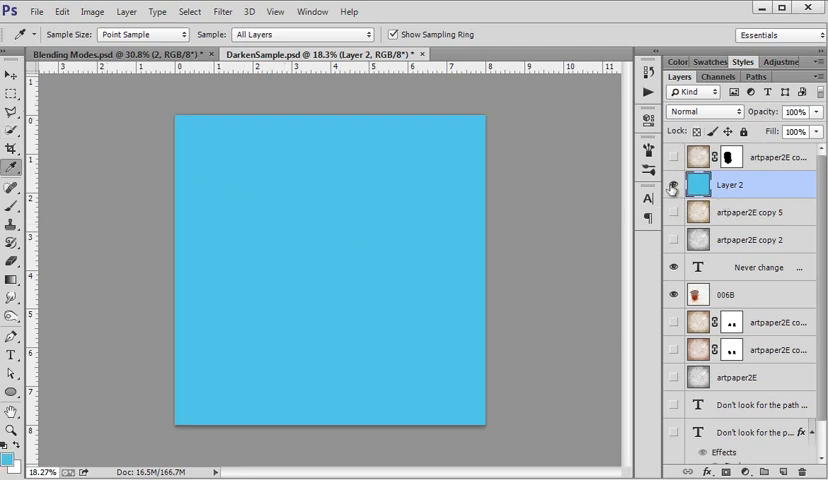
Hide Layer 2, duplicate the paper layer and colorize it blue at Hue 191, Saturation 25.
{"action": "left_click", "coordinate": [748, 212]}
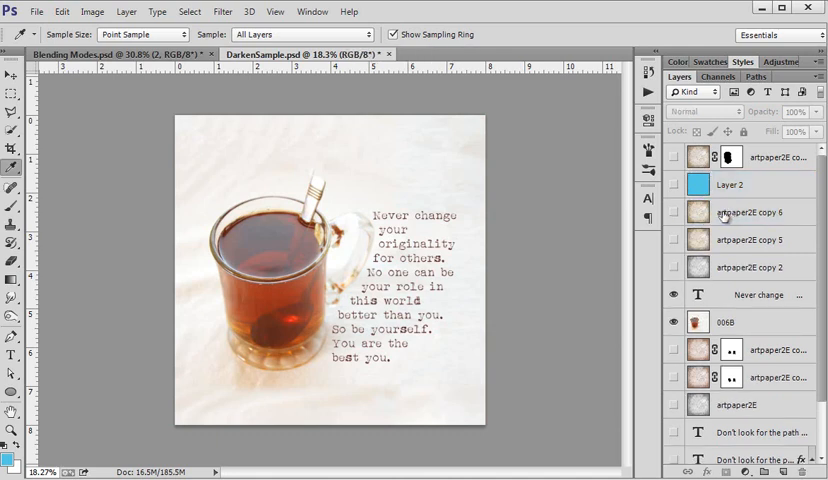
{"action": "left_click", "coordinate": [748, 212]}
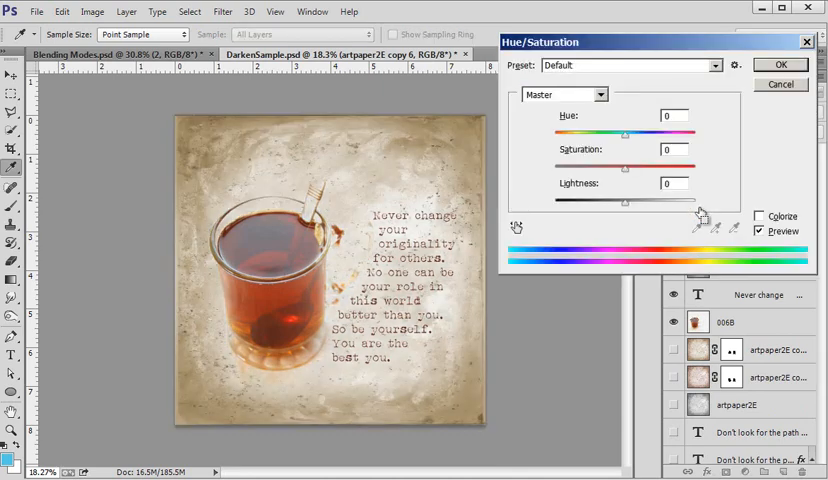
{"action": "left_click", "coordinate": [760, 216]}
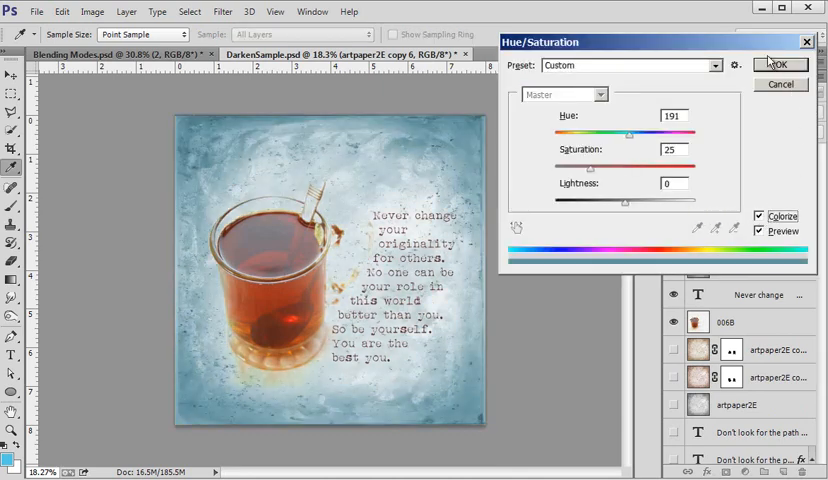
{"action": "left_click", "coordinate": [784, 64]}
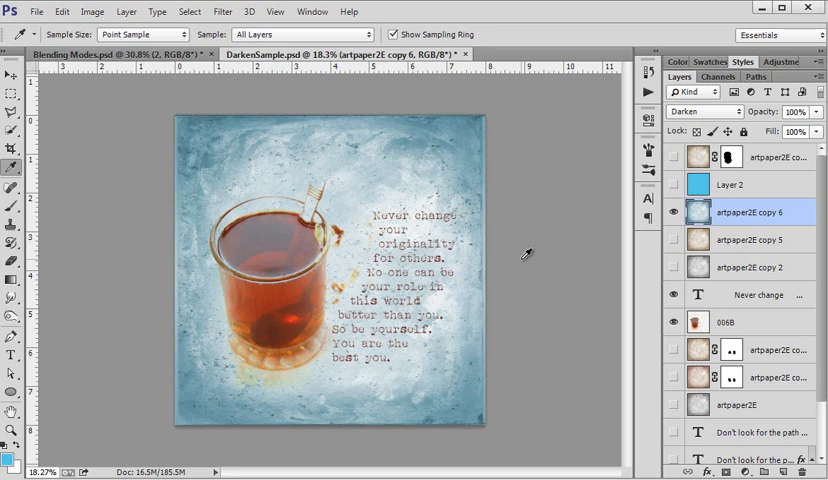
{"action": "mouse_move", "coordinate": [640, 222]}
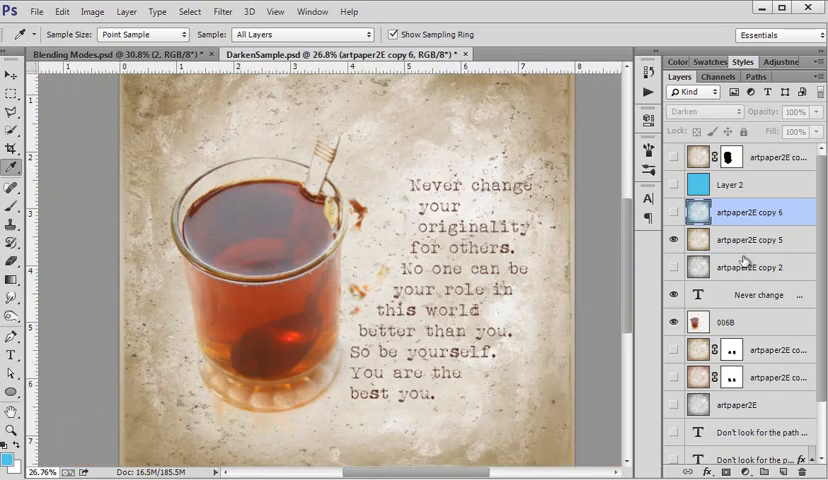
Add a layer mask to the brown artpaper2E copy 3 layer.
{"action": "left_click", "coordinate": [760, 240]}
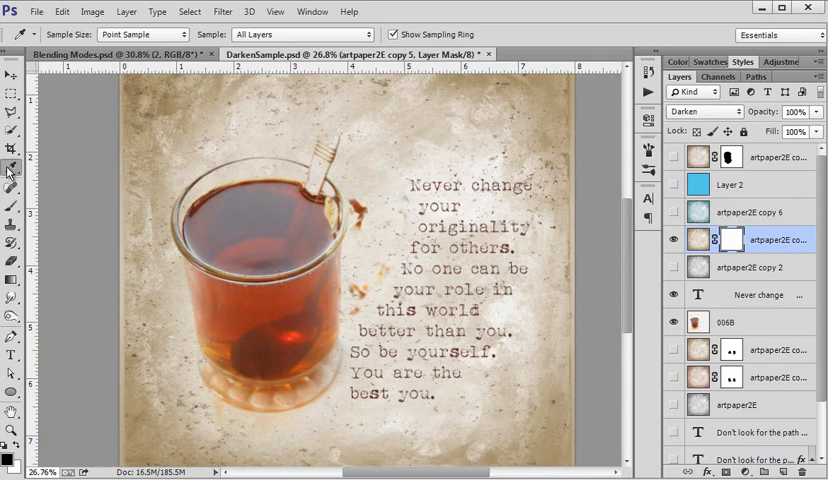
{"action": "left_click", "coordinate": [12, 206]}
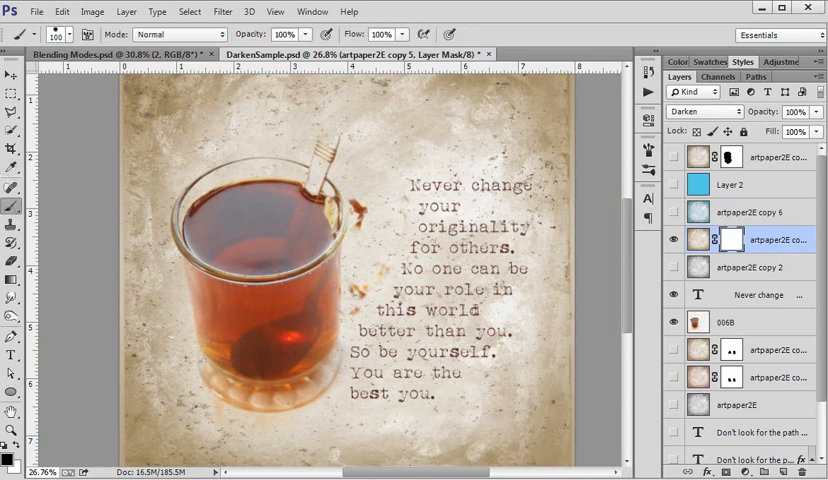
{"action": "mouse_move", "coordinate": [244, 190]}
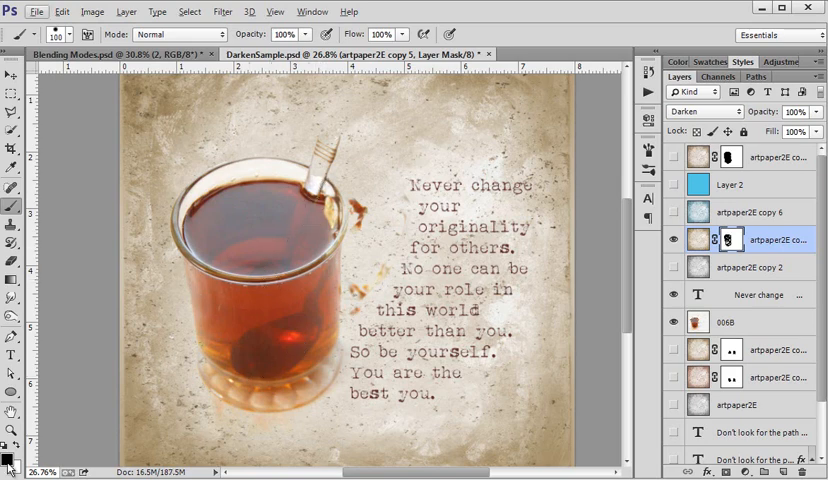
{"action": "mouse_move", "coordinate": [308, 182]}
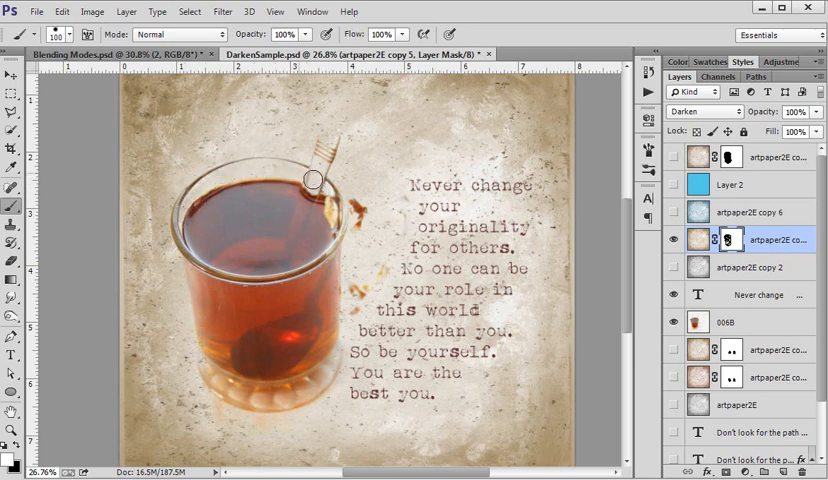
{"action": "mouse_move", "coordinate": [248, 188]}
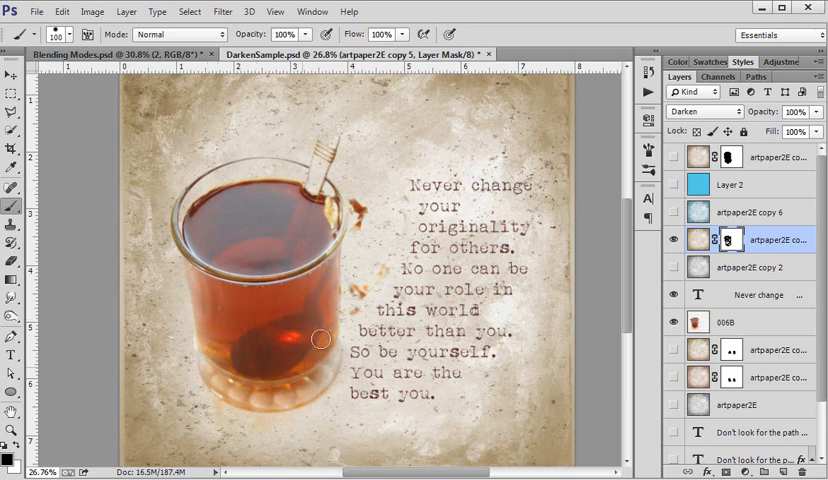
{"action": "mouse_move", "coordinate": [336, 222]}
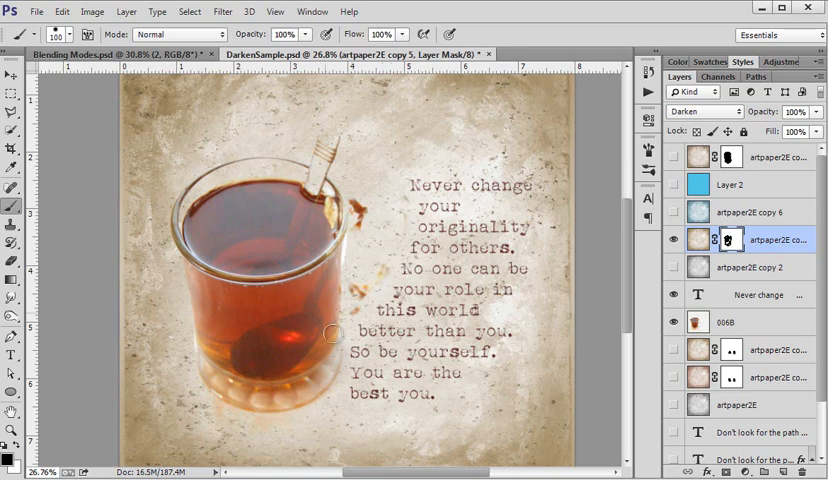
{"action": "mouse_move", "coordinate": [258, 298]}
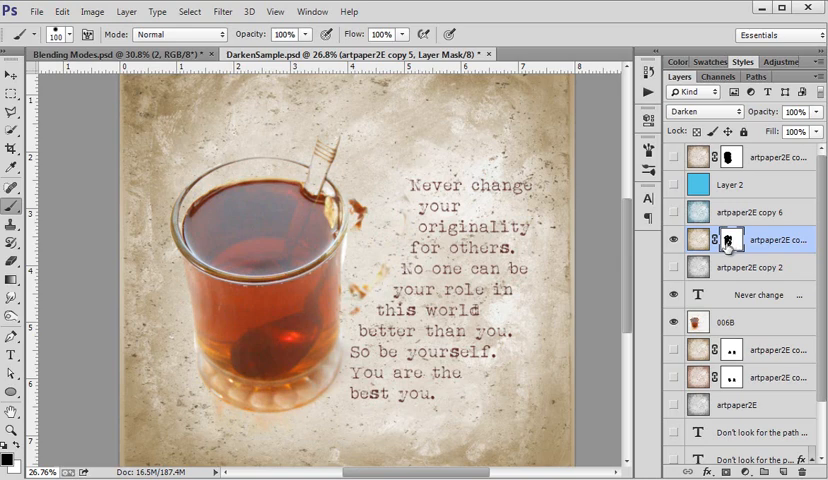
{"action": "mouse_move", "coordinate": [732, 240]}
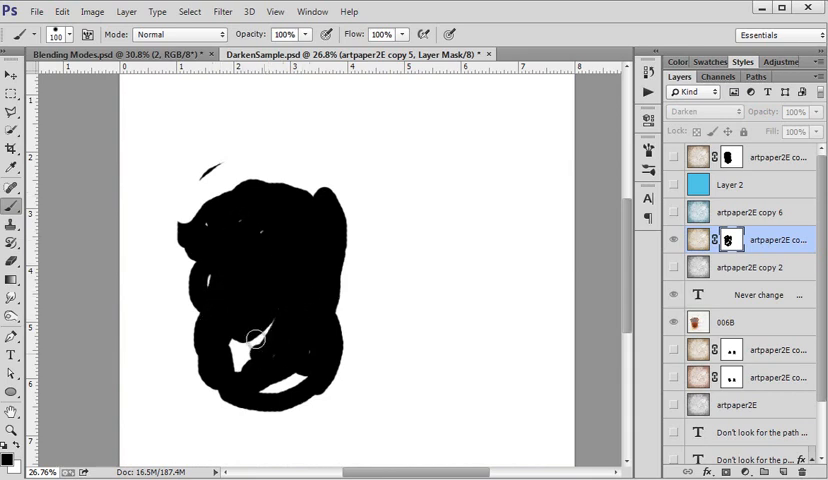
Paint black over remaining gaps on the tea glass in the mask, then zoom back out.
{"action": "left_click_drag", "start_coordinate": [254, 340], "coordinate": [268, 388]}
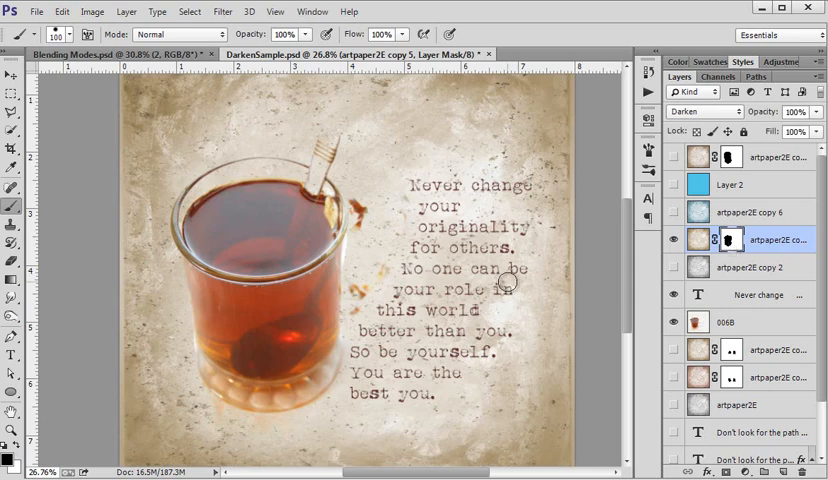
{"action": "key", "text": "ctrl+minus"}
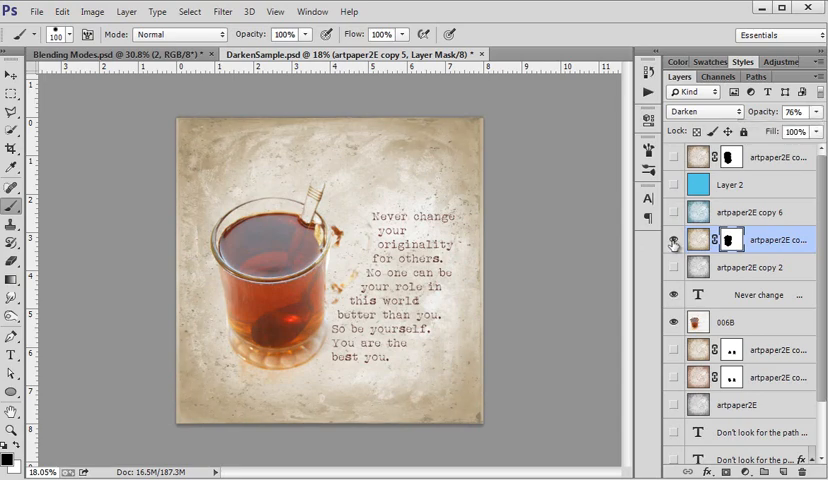
Lower artpaper2E copy 3's opacity and toggle its visibility to compare before and after.
{"action": "left_click", "coordinate": [674, 238]}
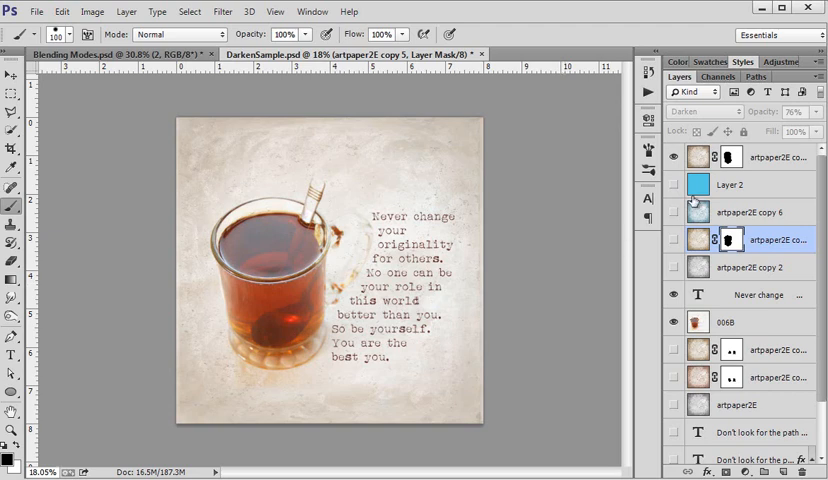
{"action": "left_click", "coordinate": [672, 156]}
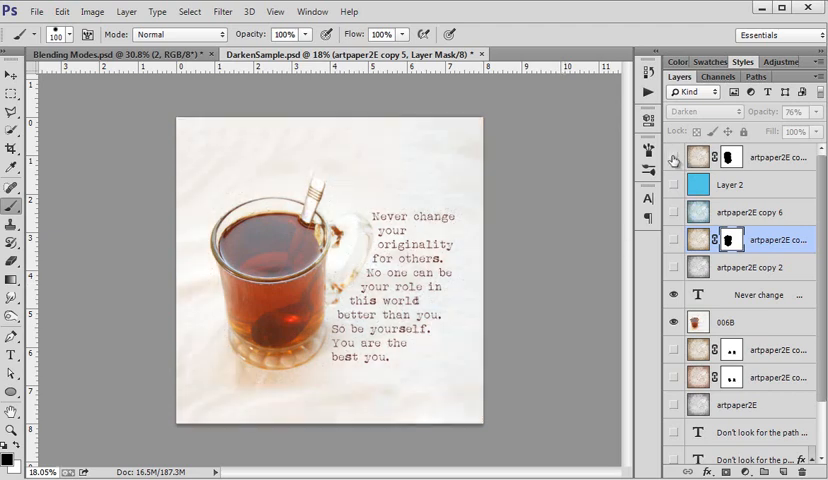